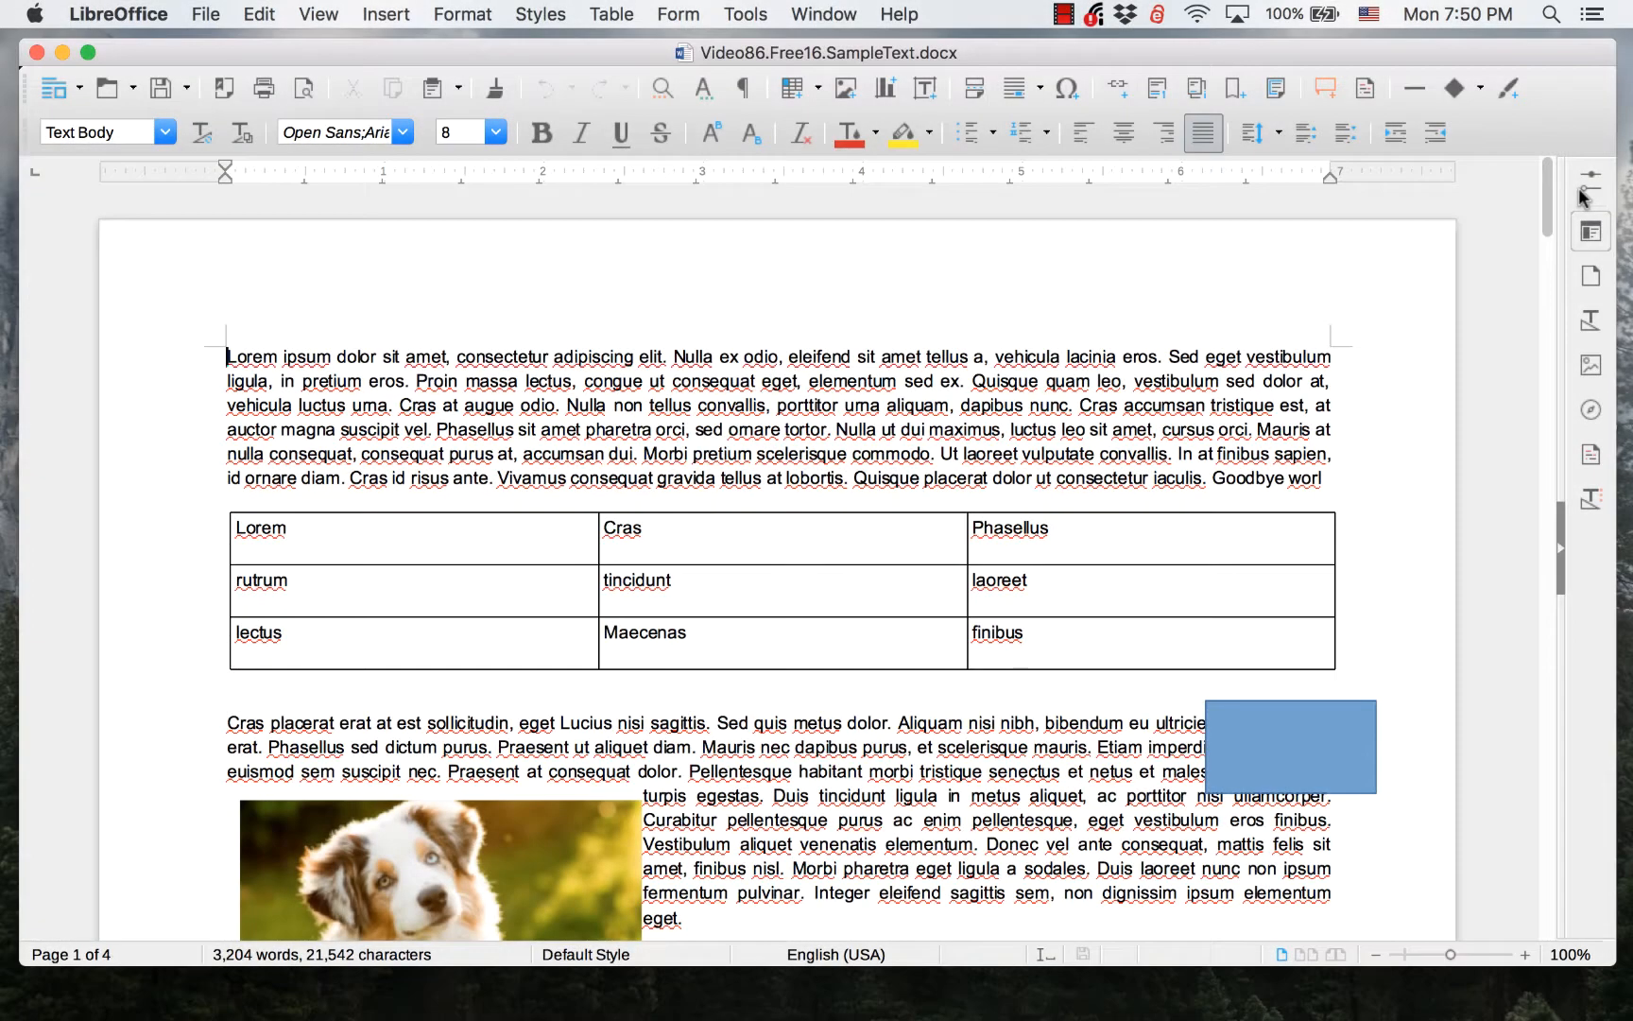
mouse_move(1590, 177)
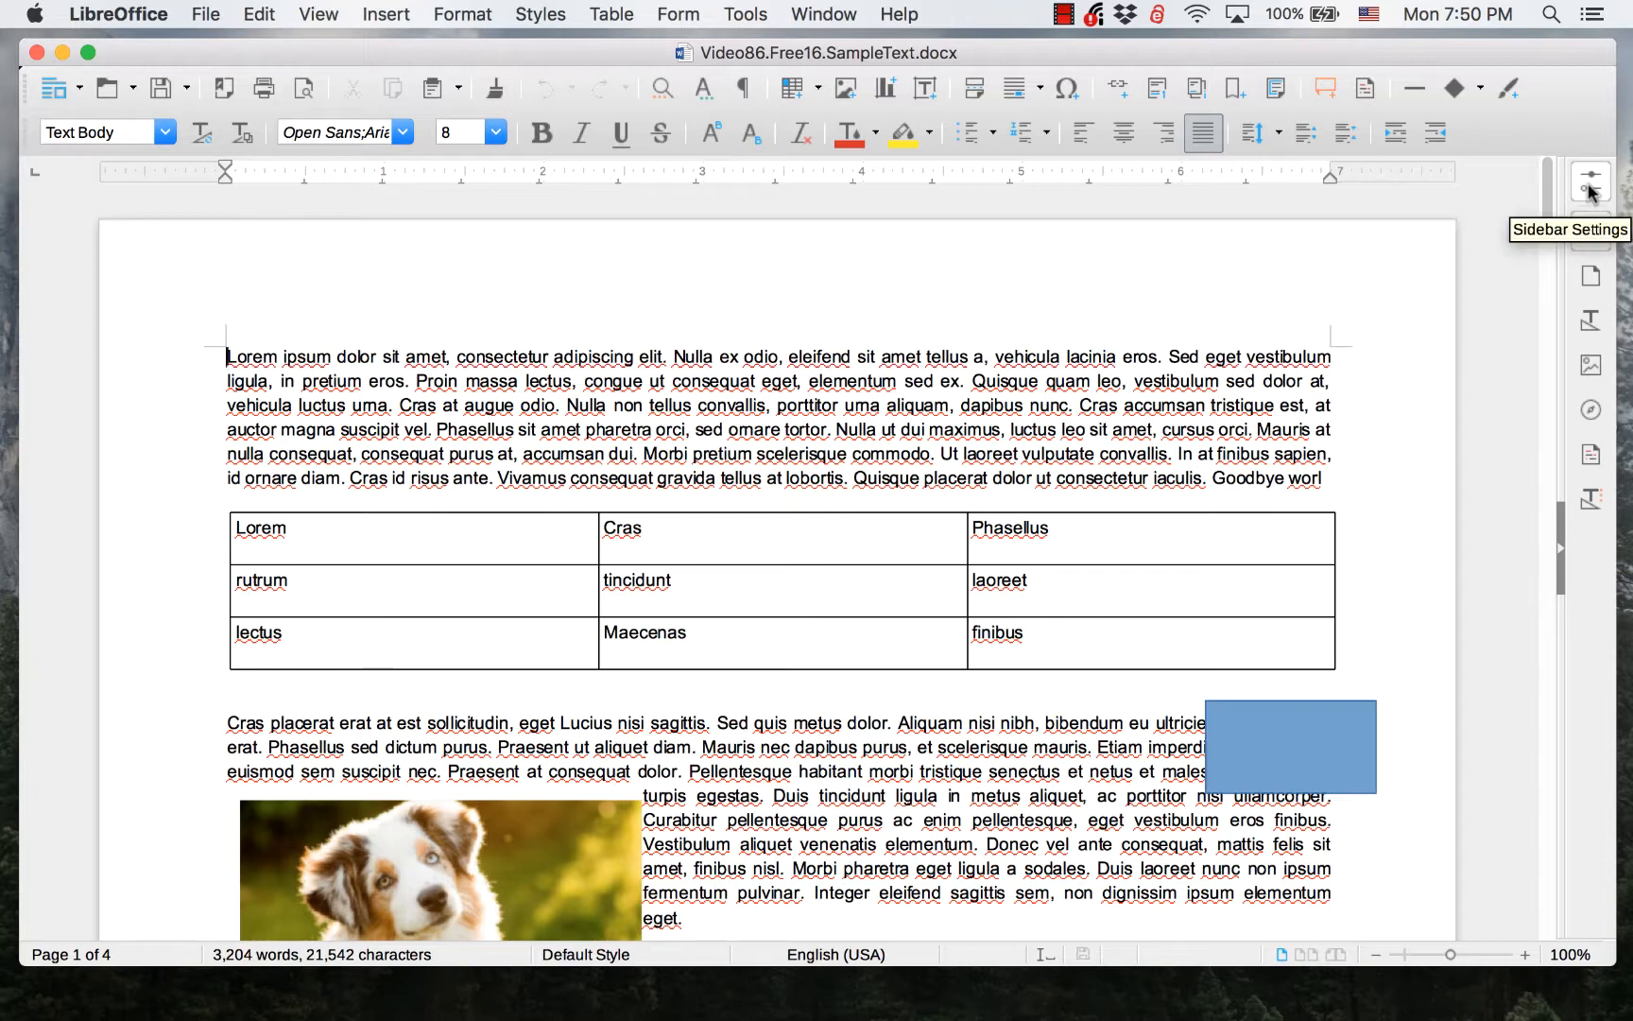
Review the sidebar's panel list and options in LibreOffice Writer.
left_click(1590, 179)
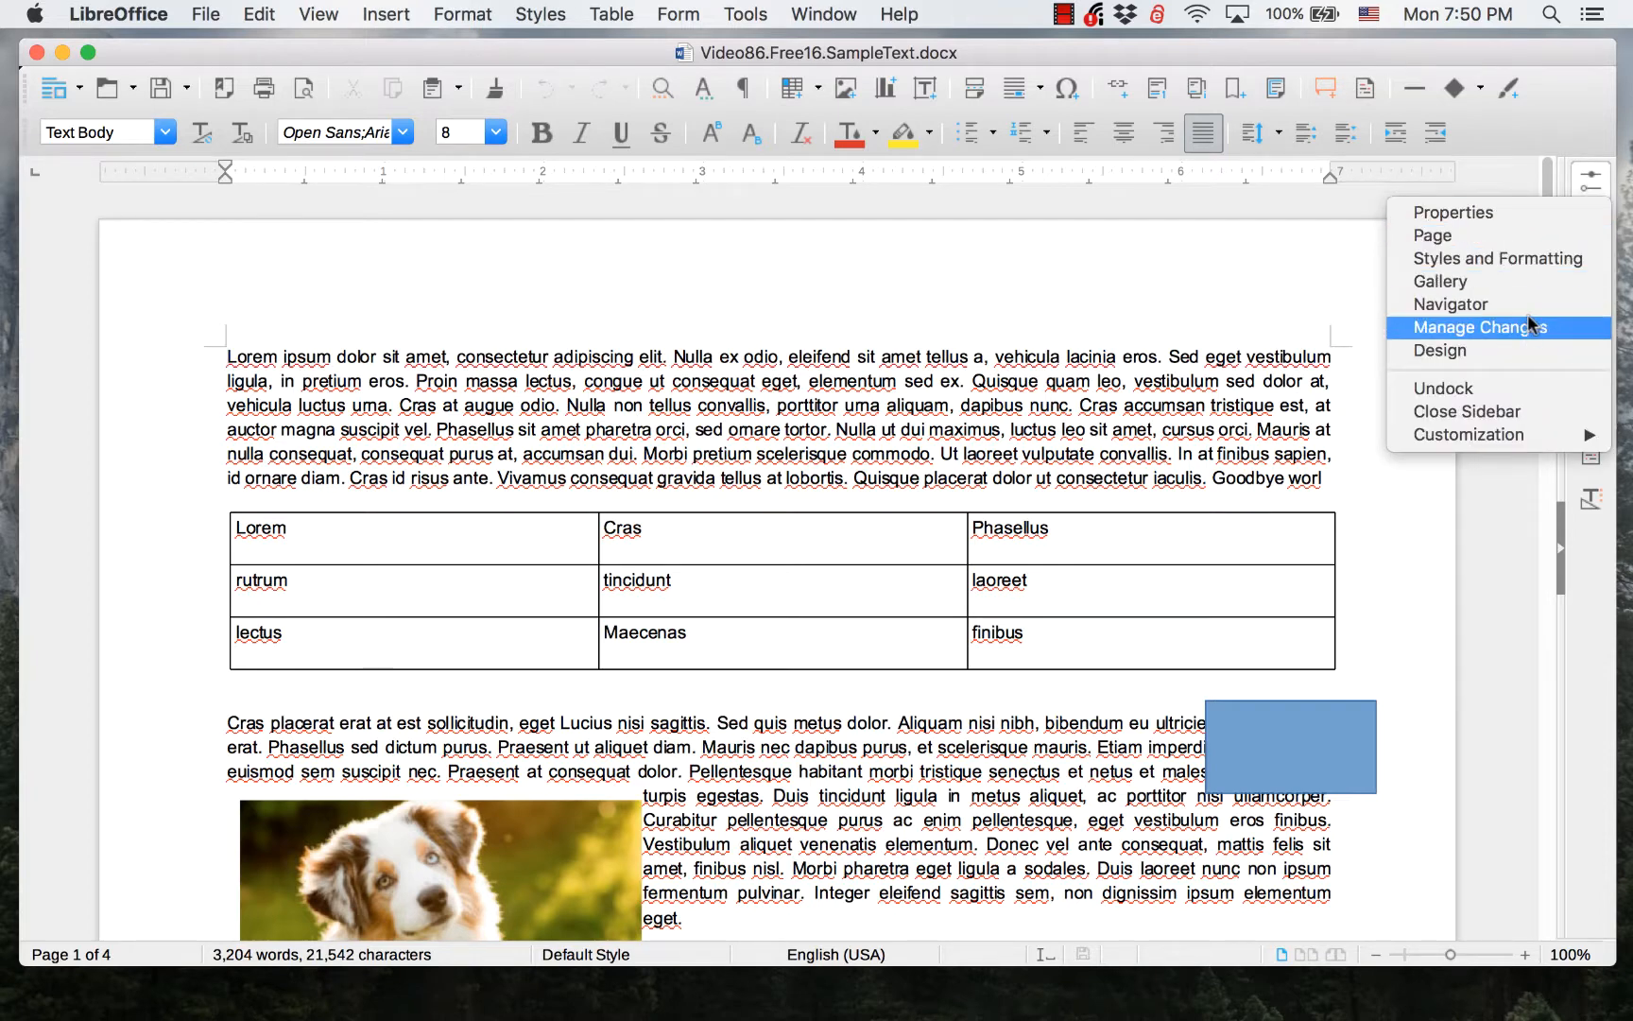
mouse_move(1327, 346)
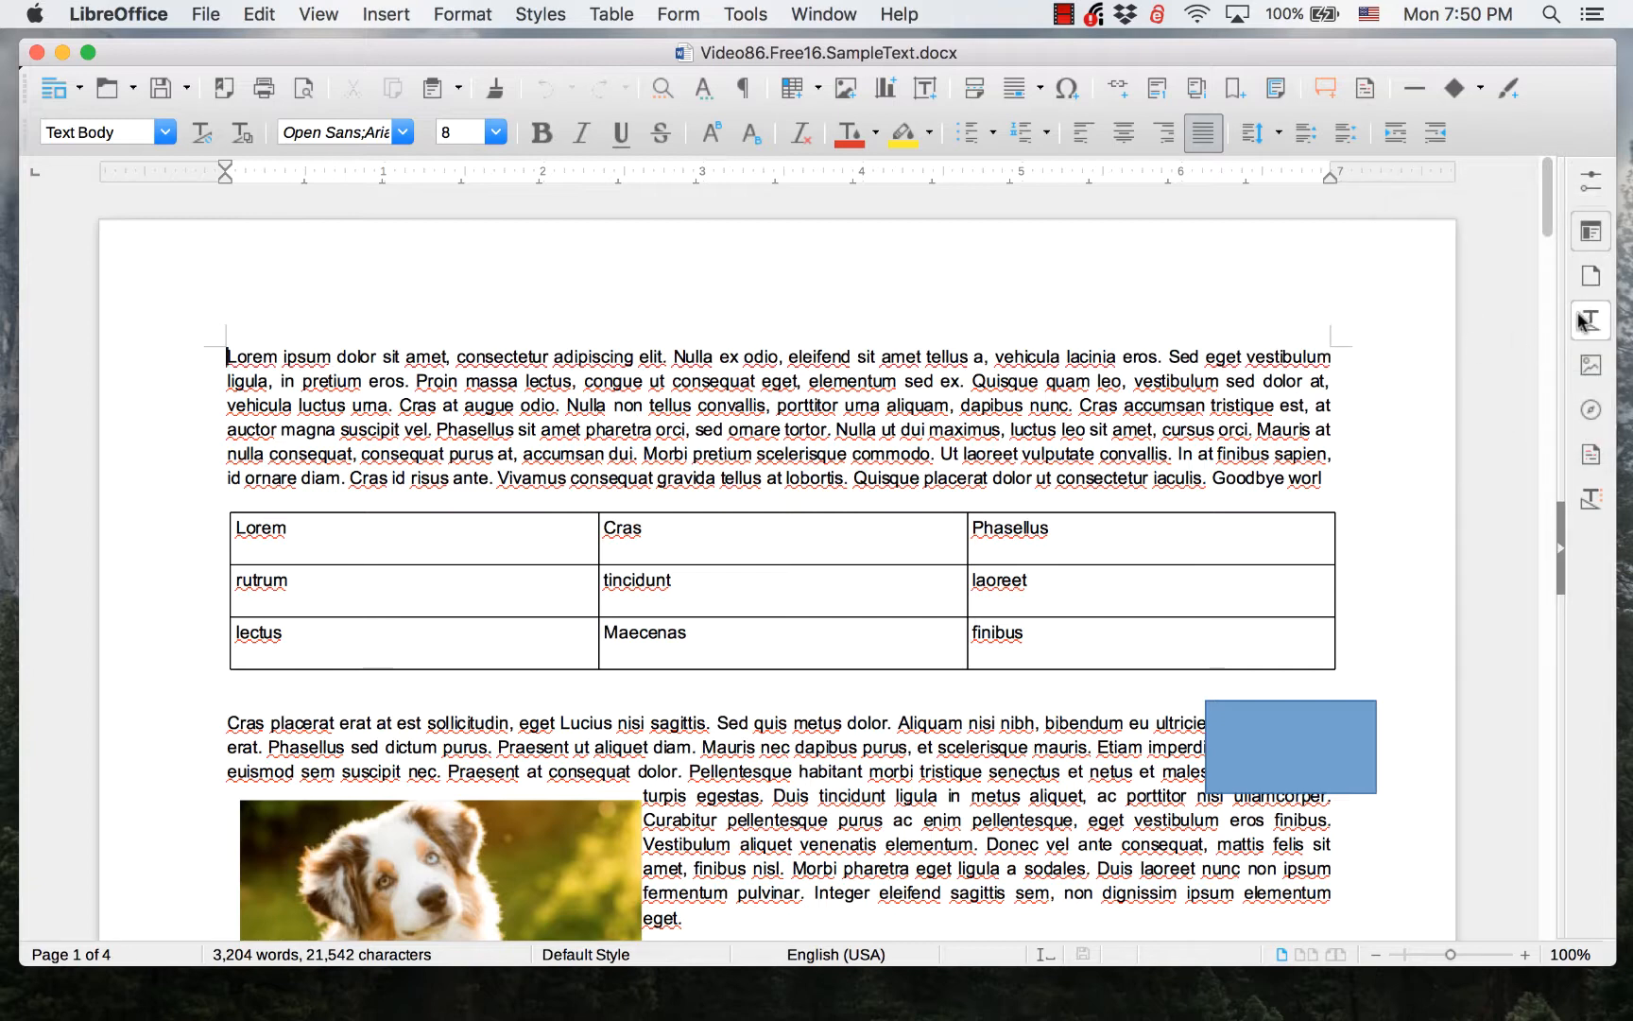
mouse_move(1590, 320)
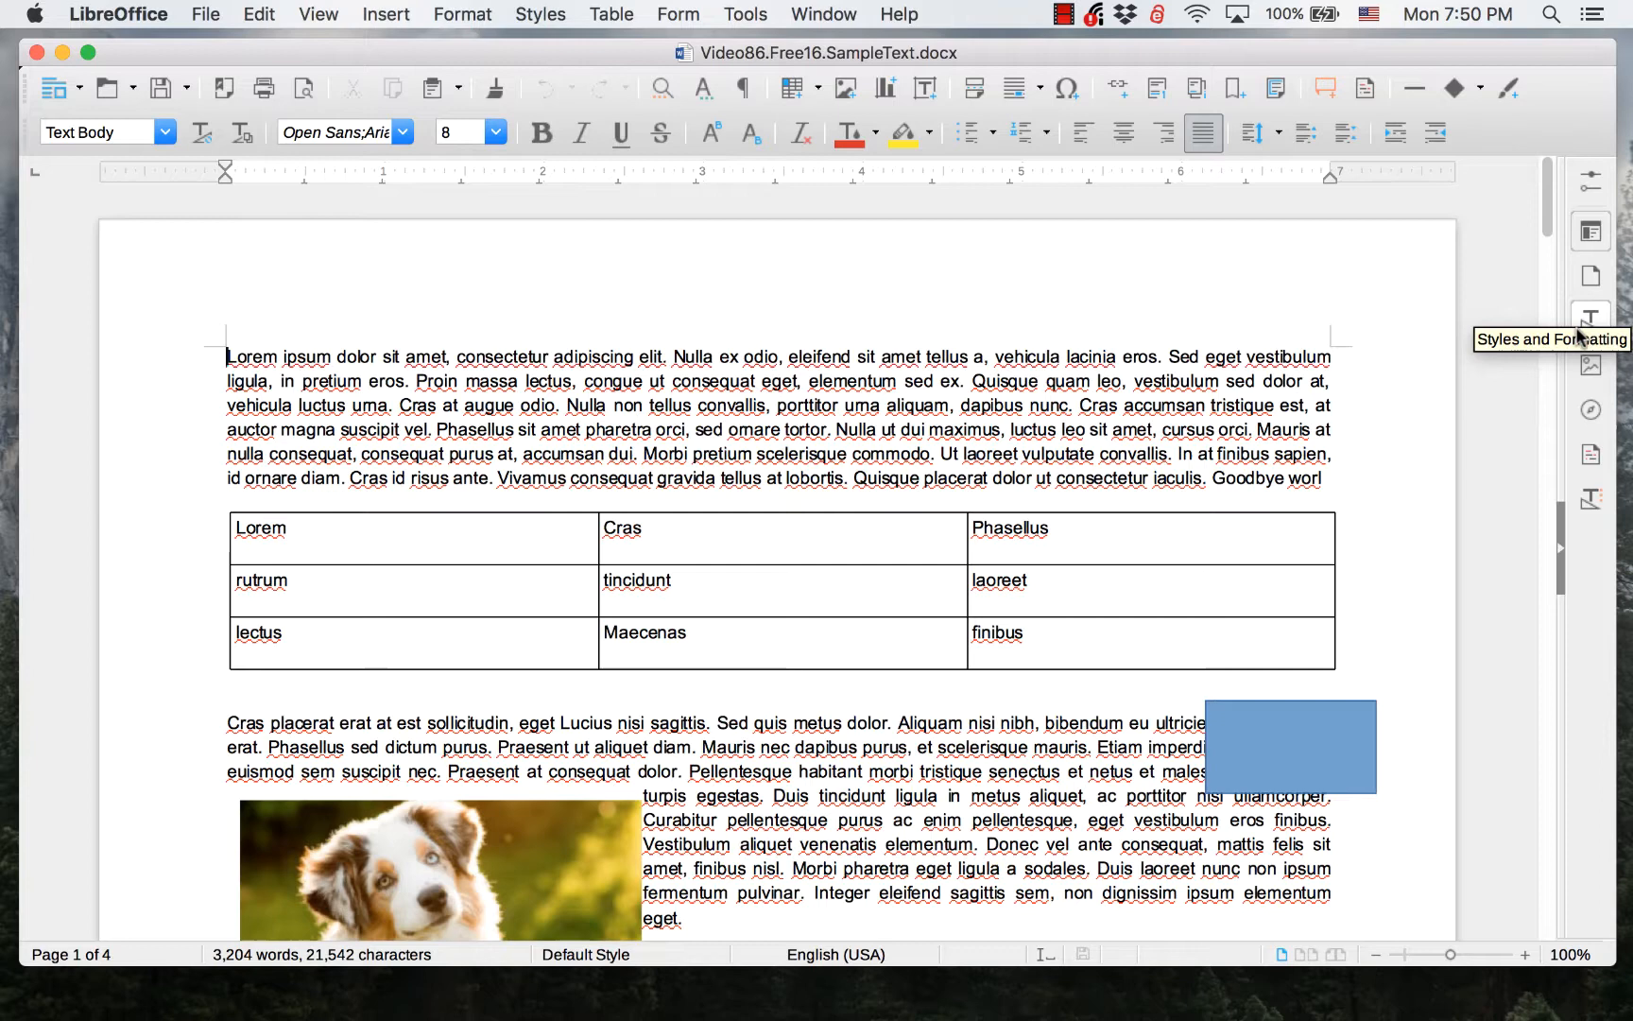
mouse_move(1589, 364)
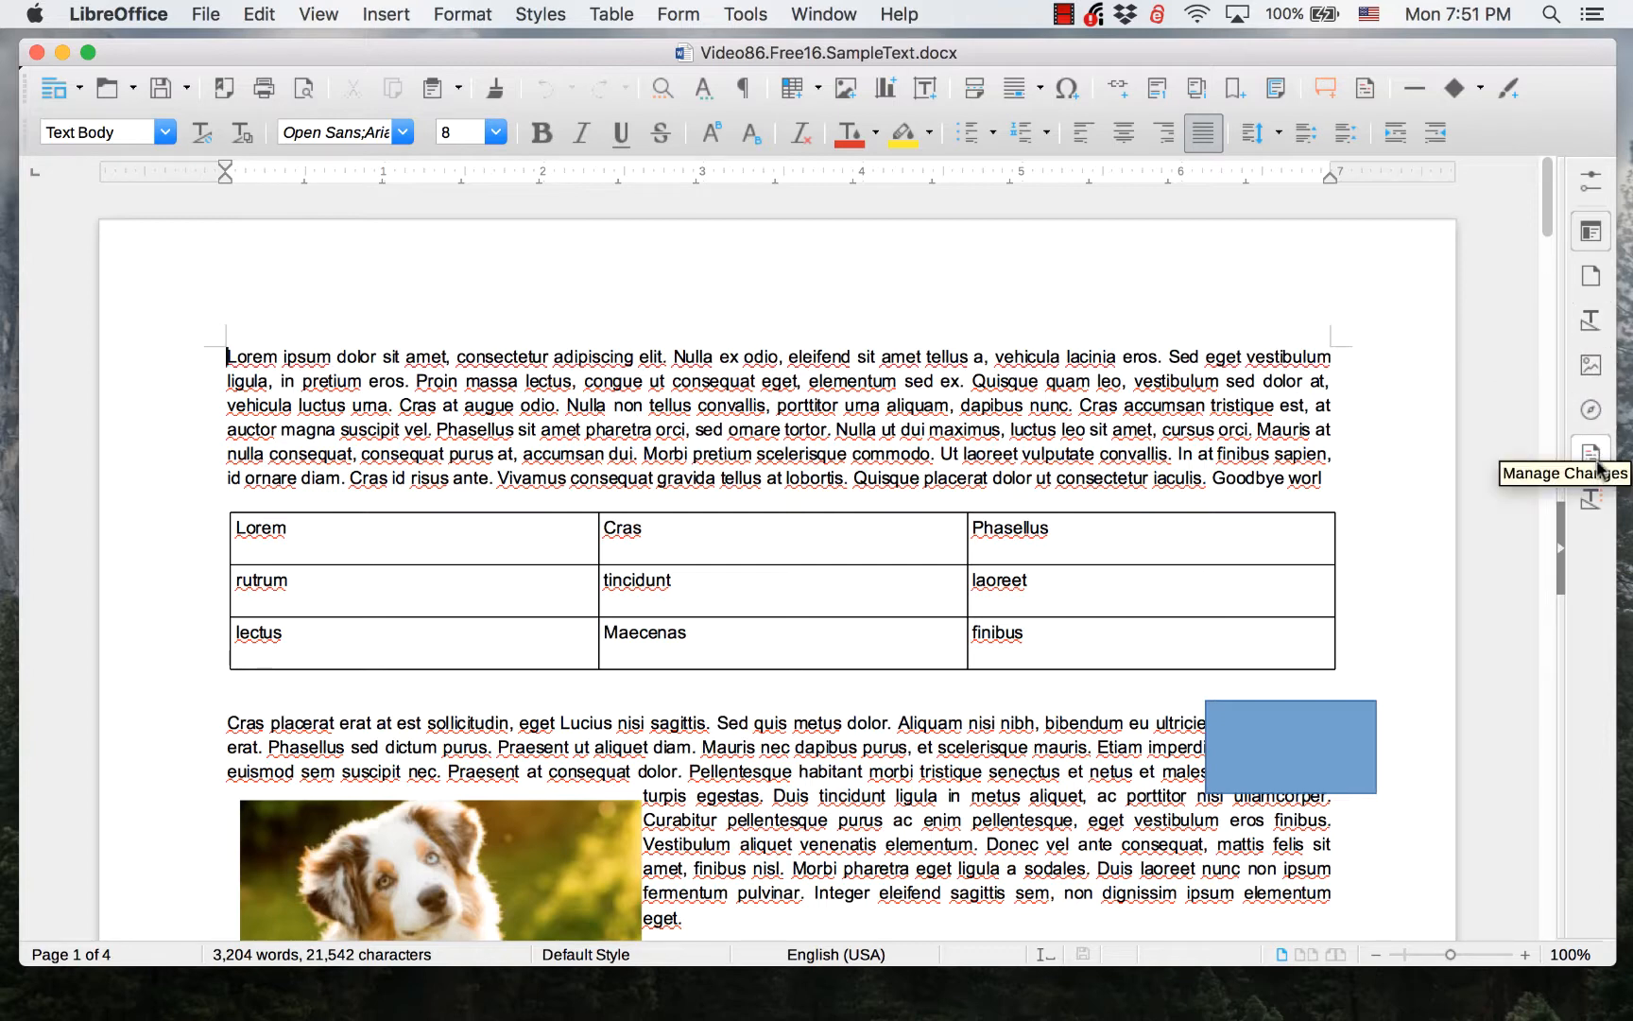
mouse_move(1589, 452)
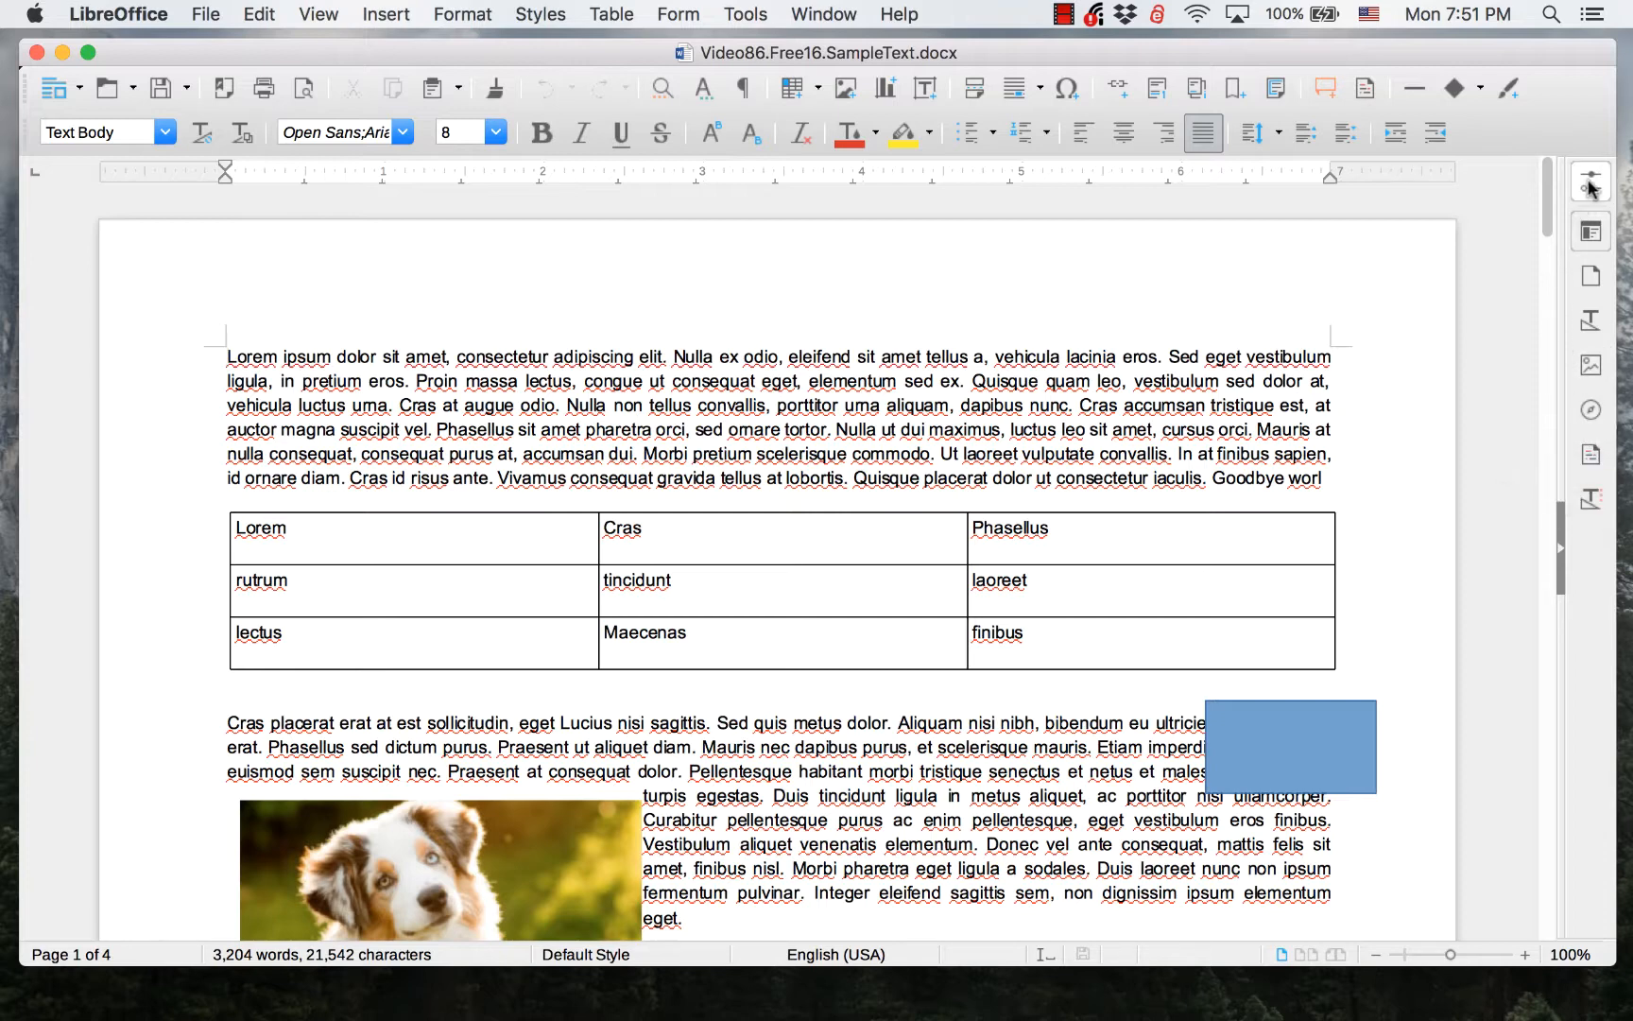
left_click(1593, 180)
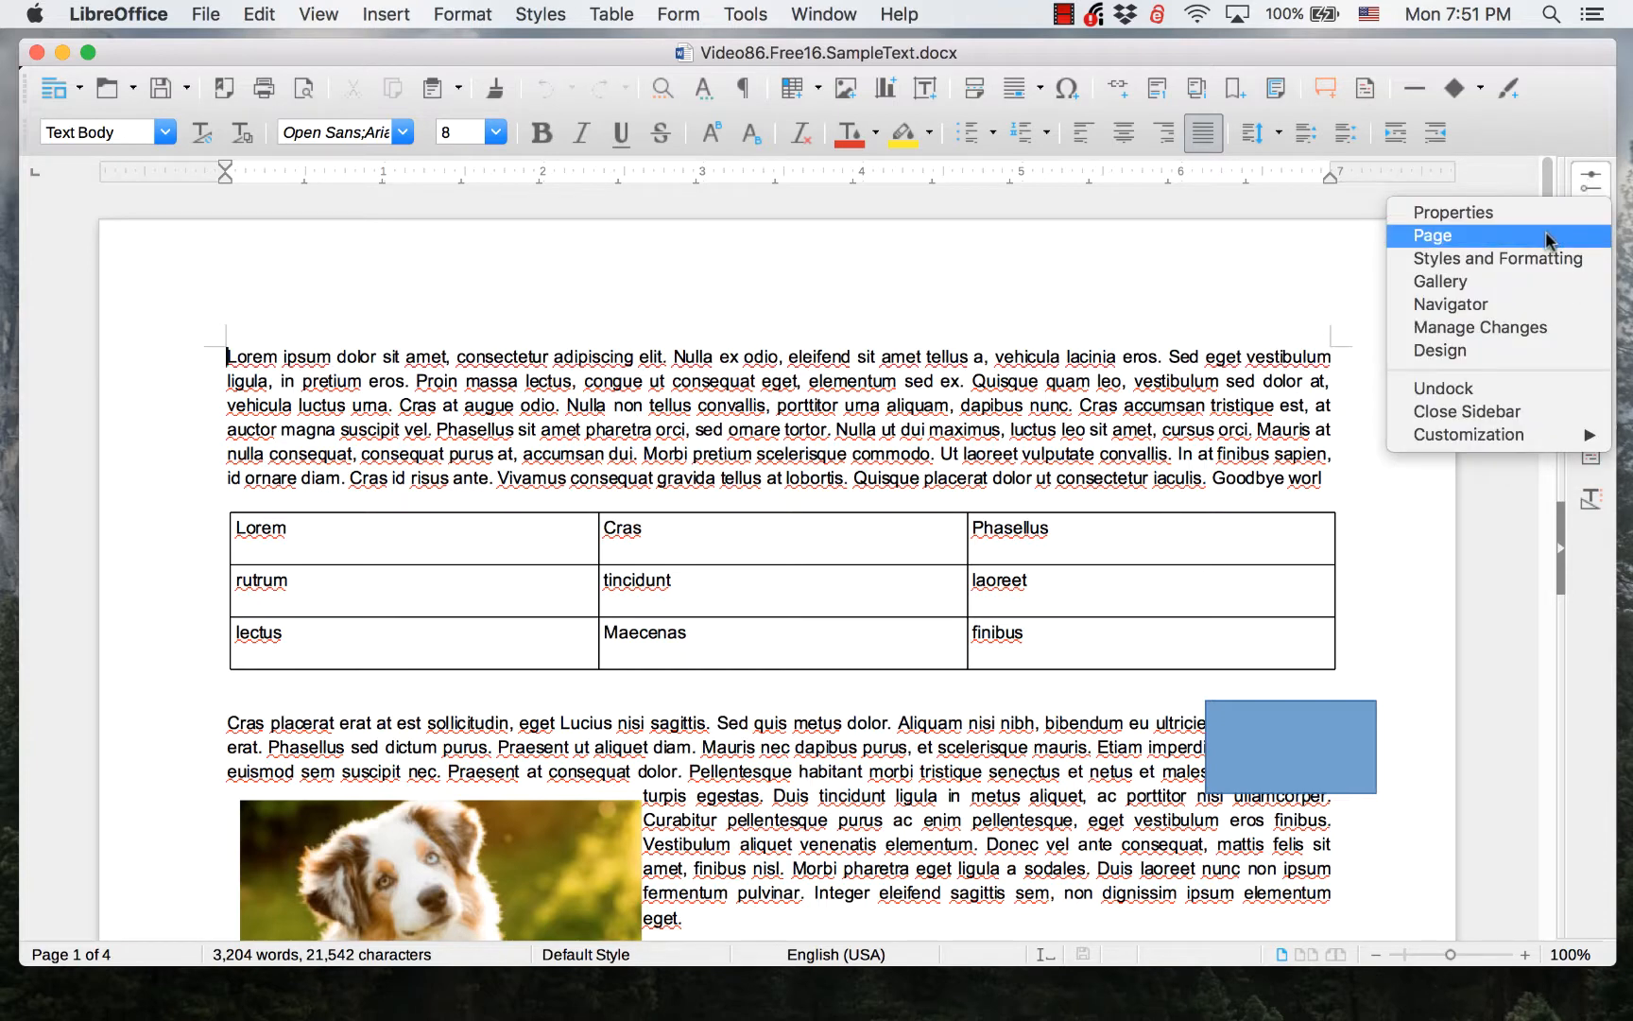
mouse_move(1489, 374)
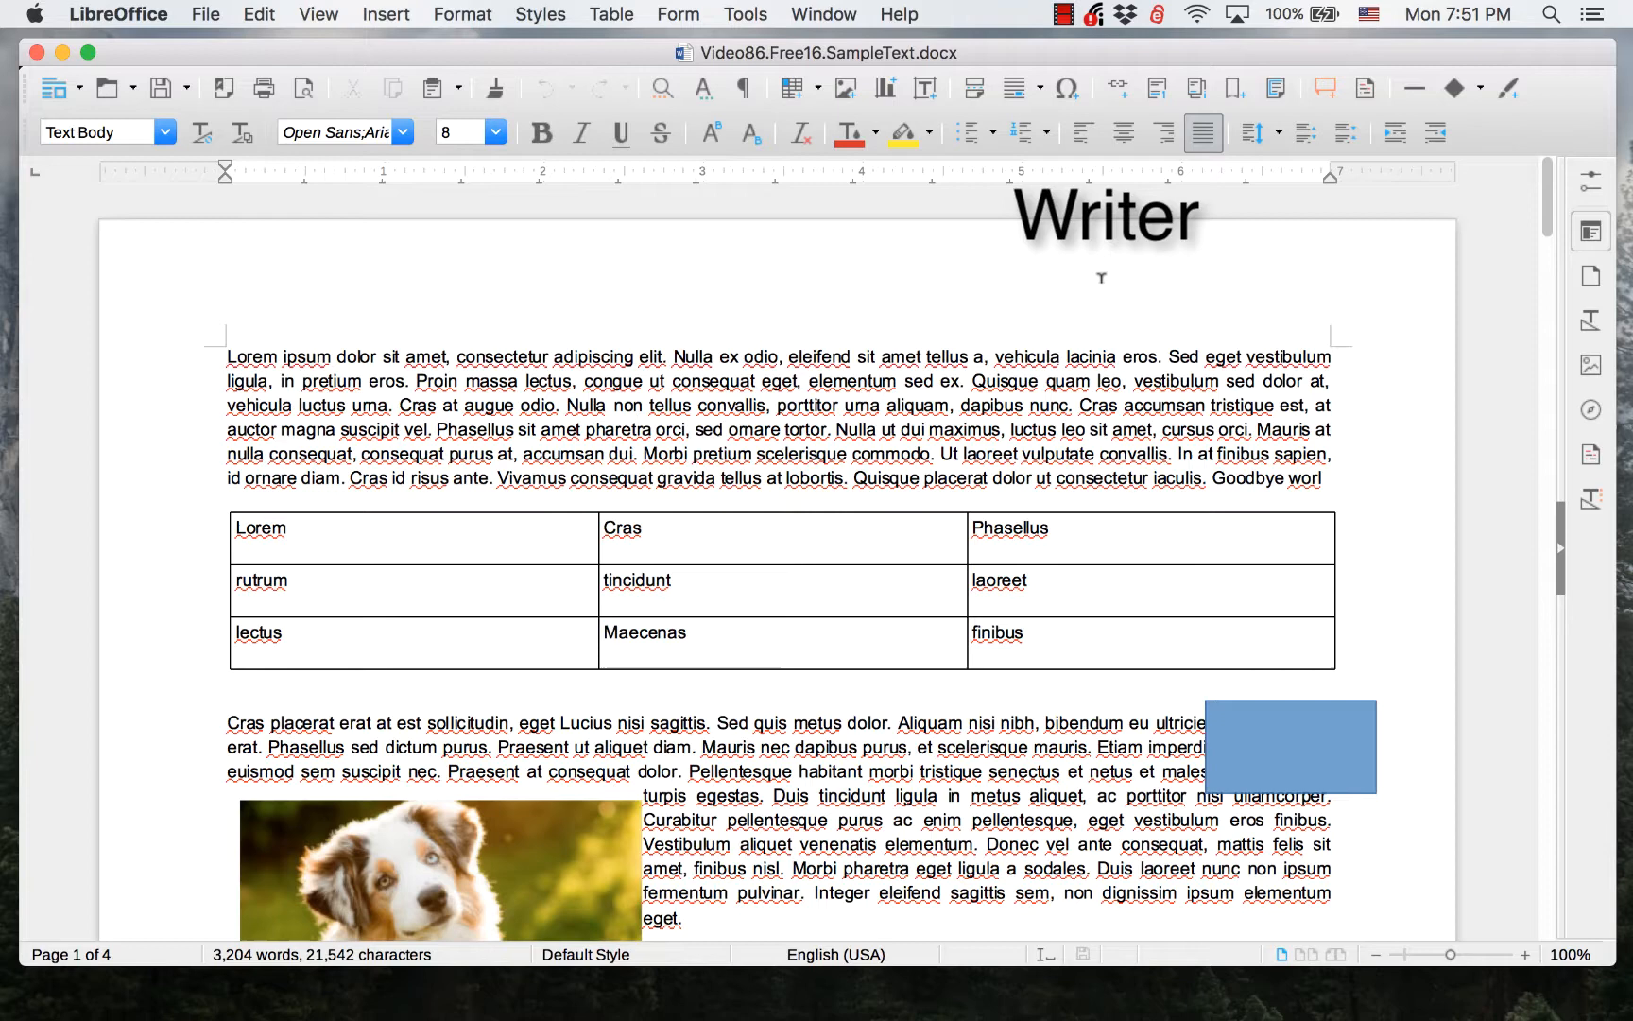
type("Calc")
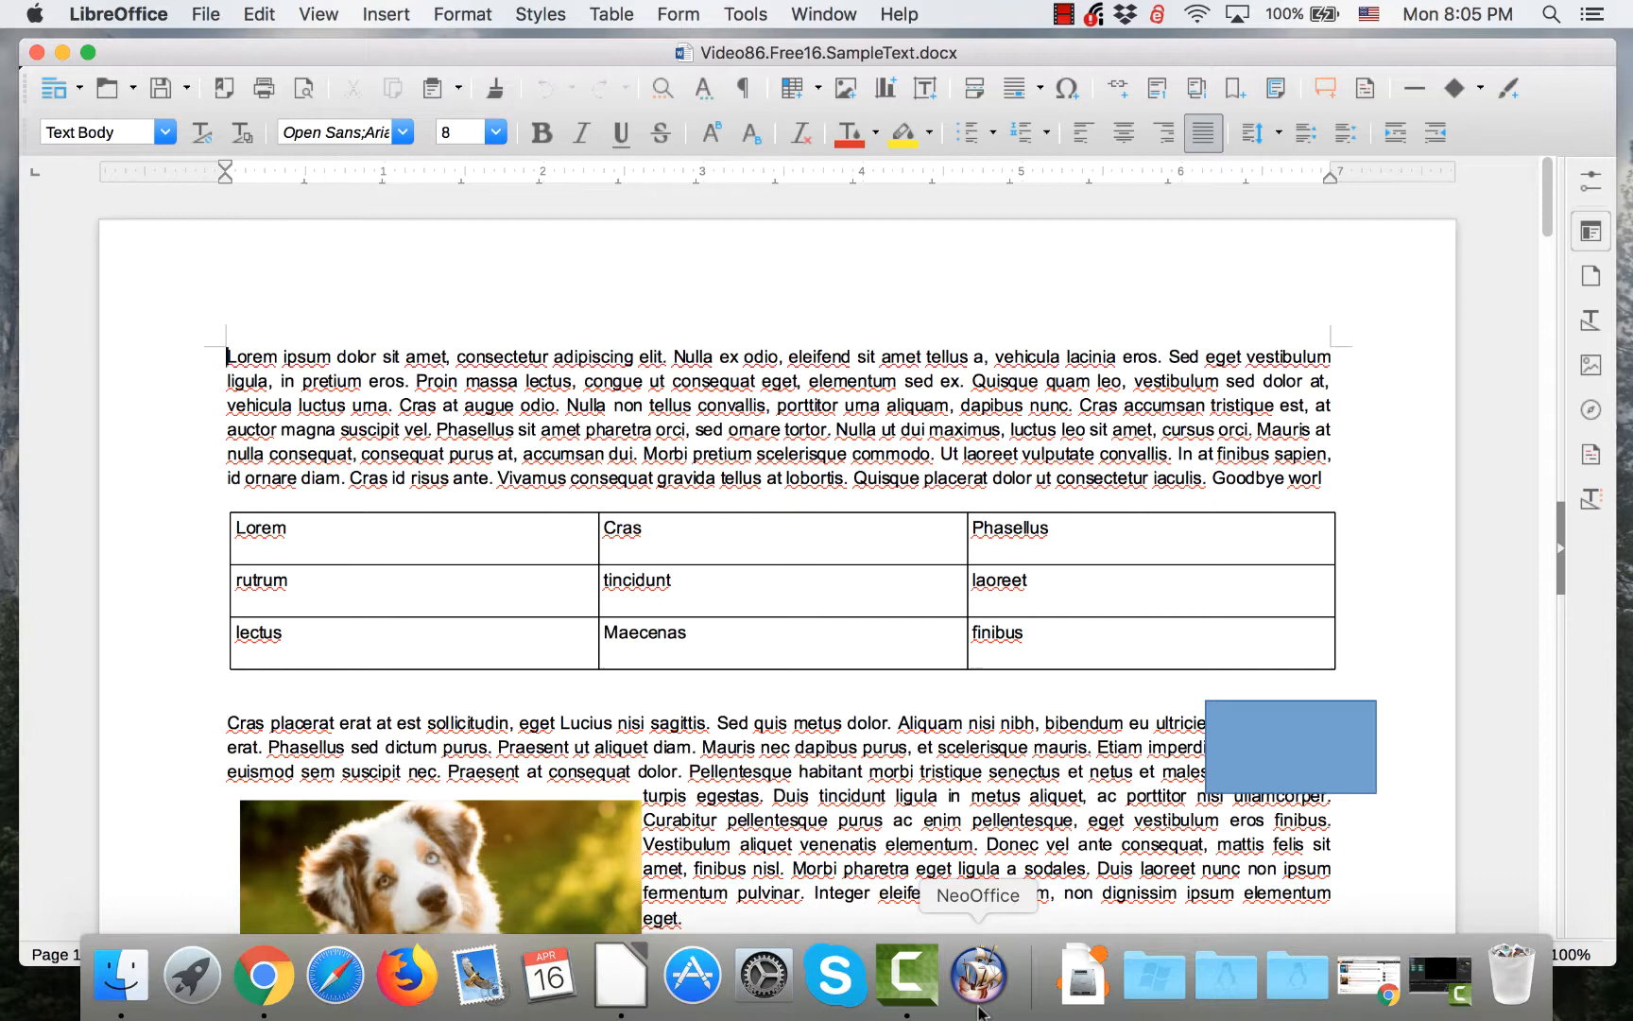
Launch NeoOffice from the Dock to get a blank Untitled 1 document with its sidebar.
left_click(978, 973)
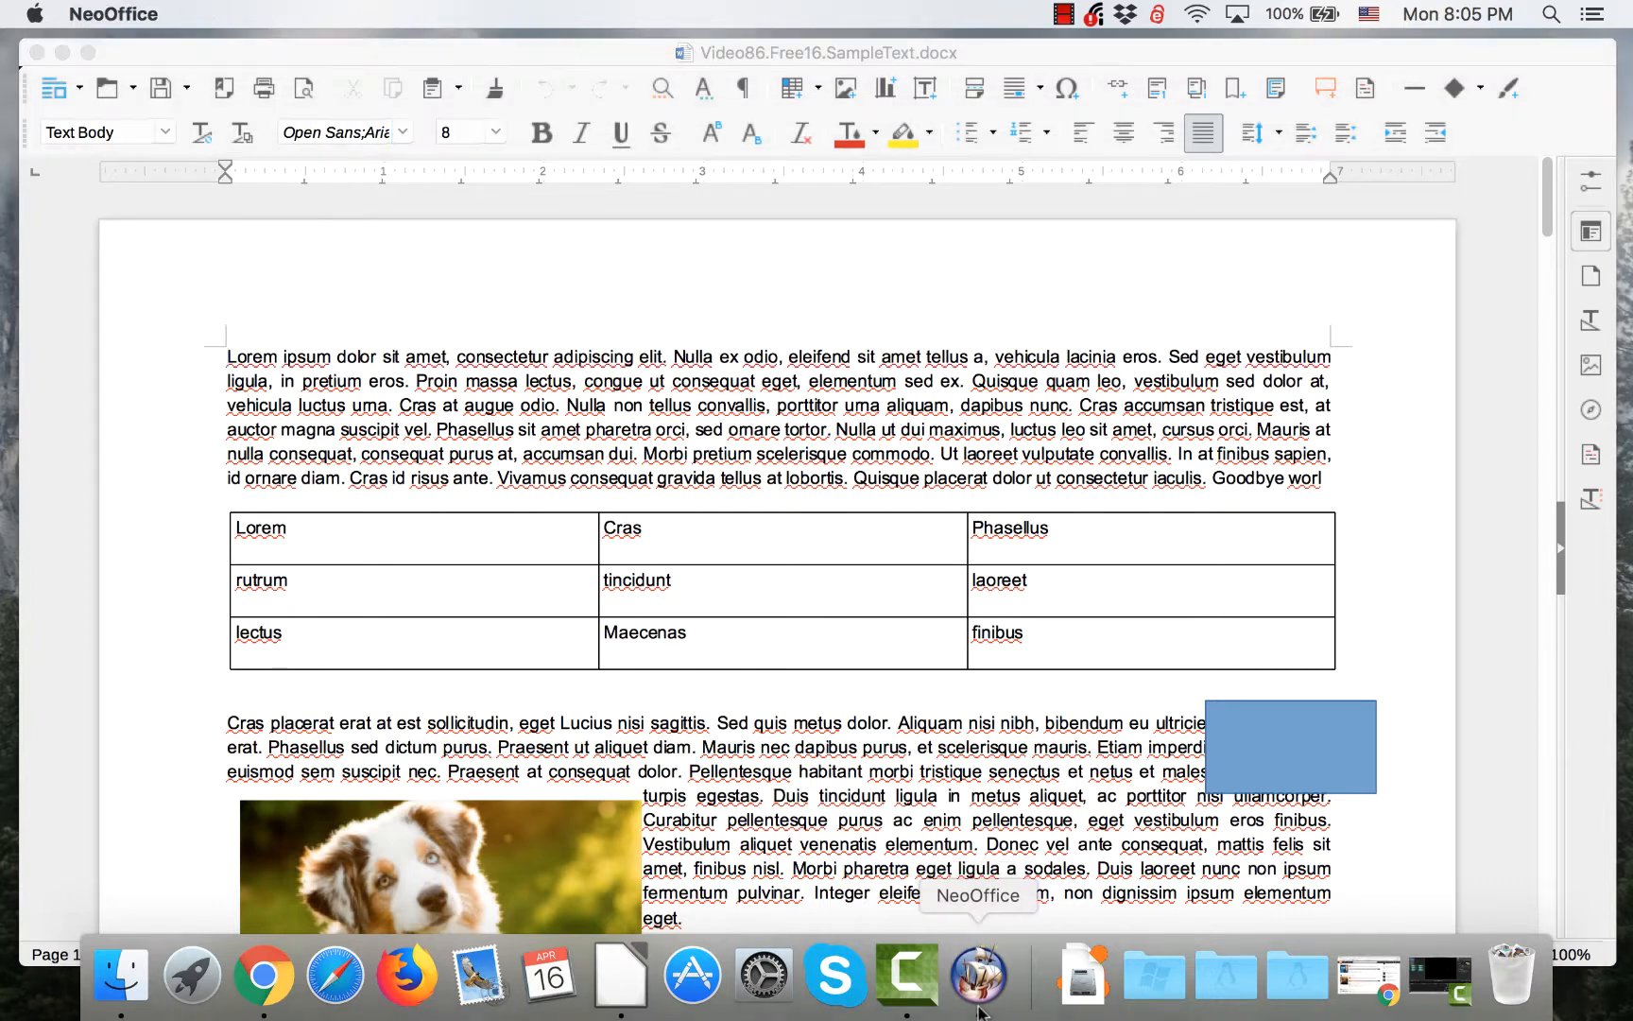
left_click(977, 974)
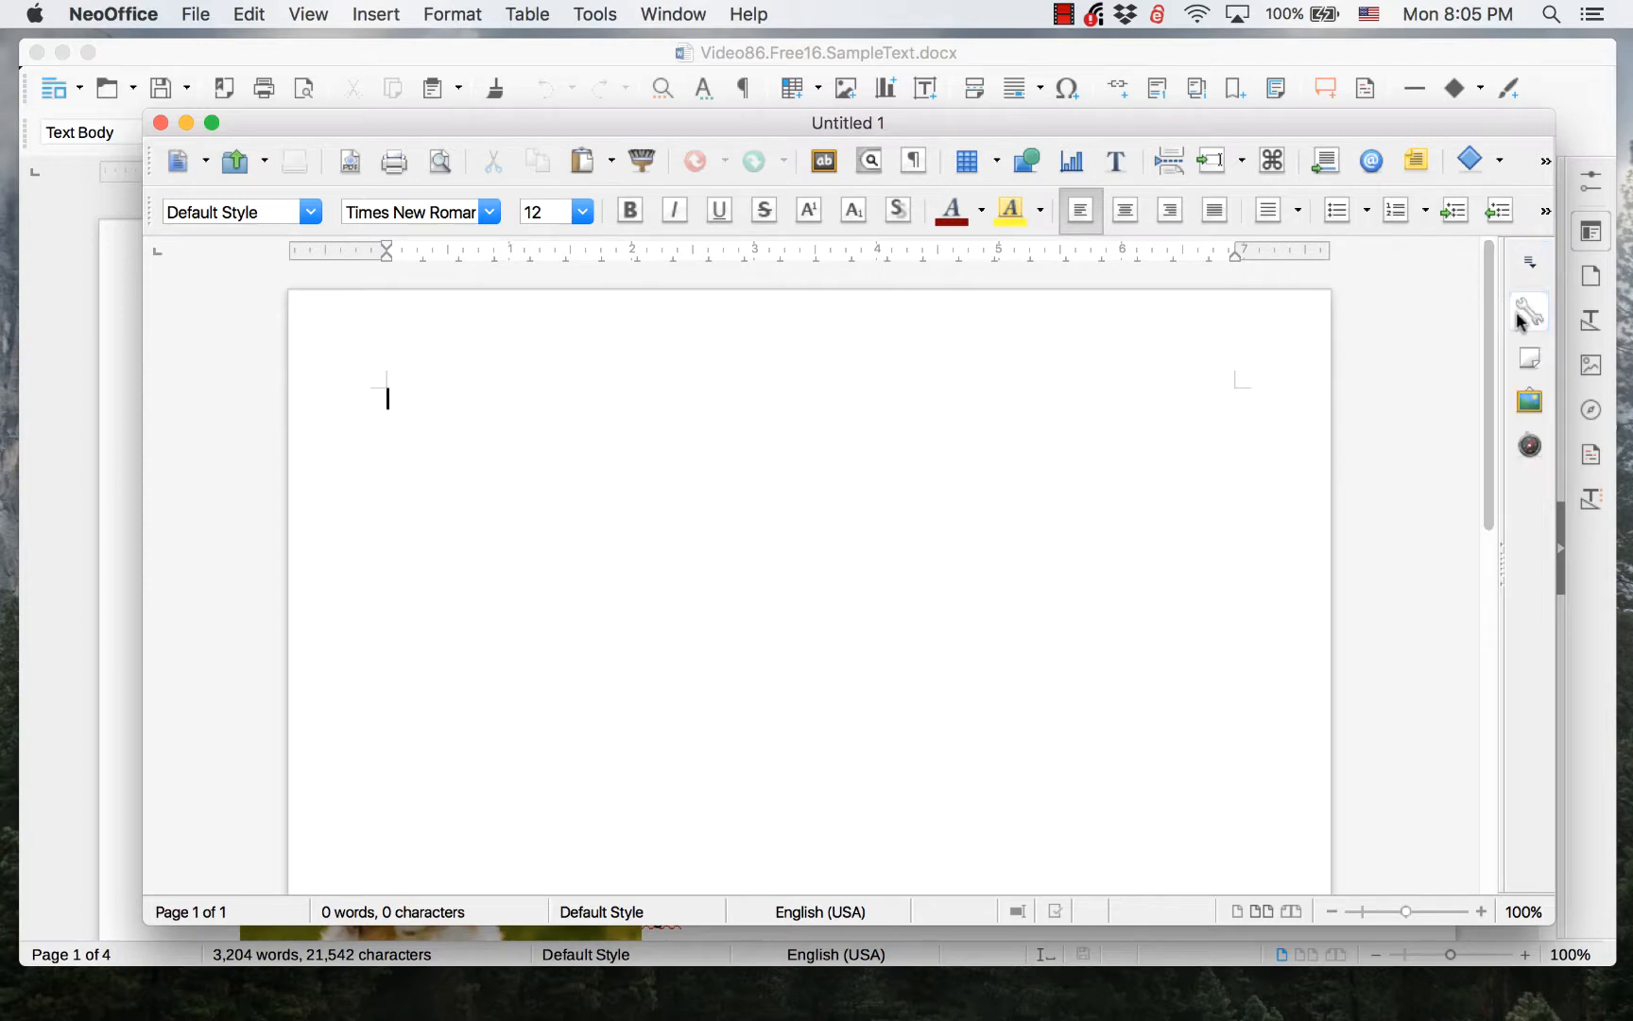
mouse_move(1529, 314)
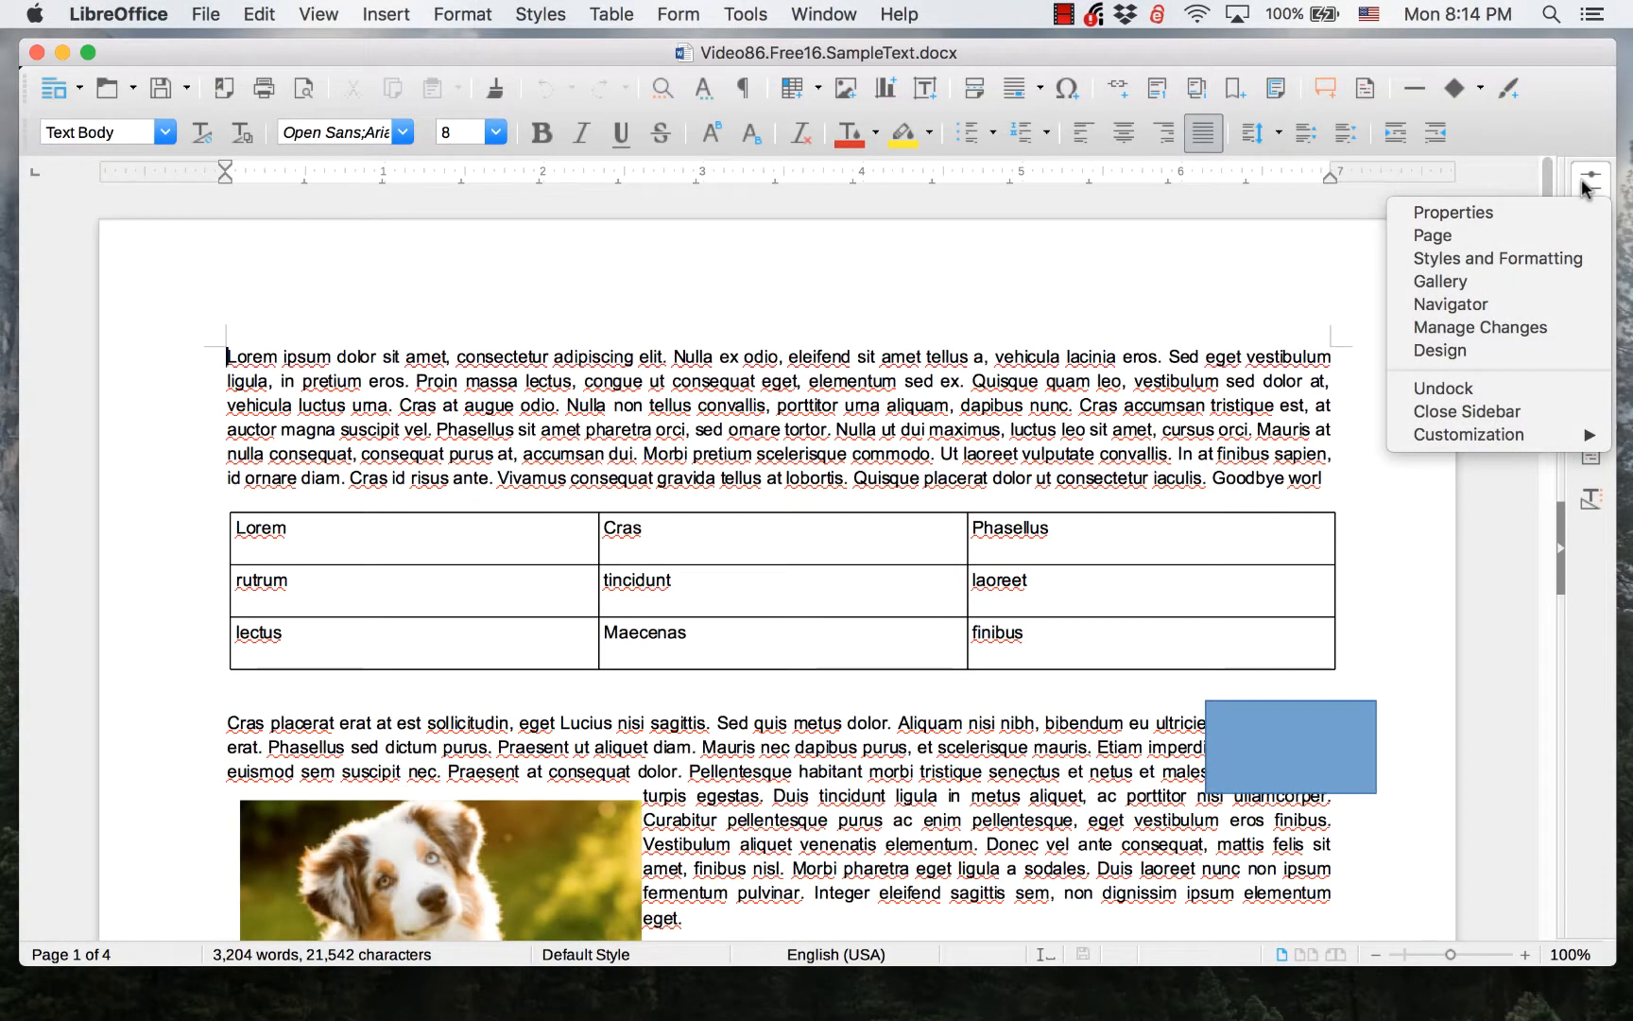
mouse_move(1454, 212)
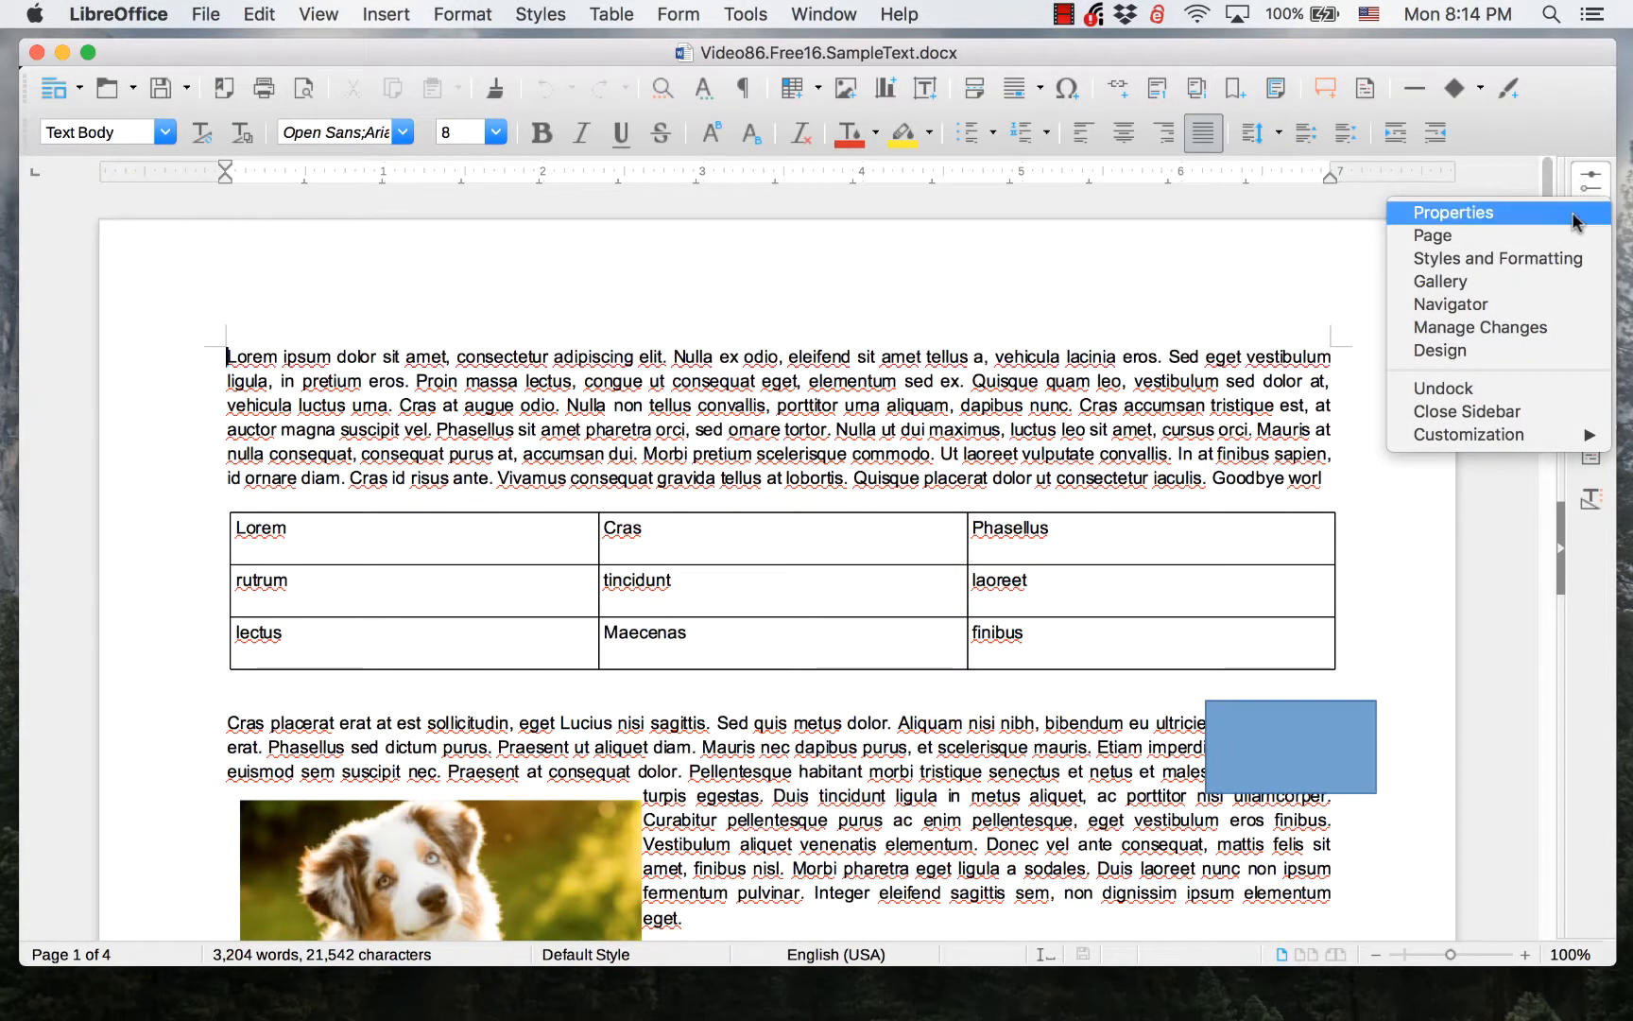
mouse_move(1440, 282)
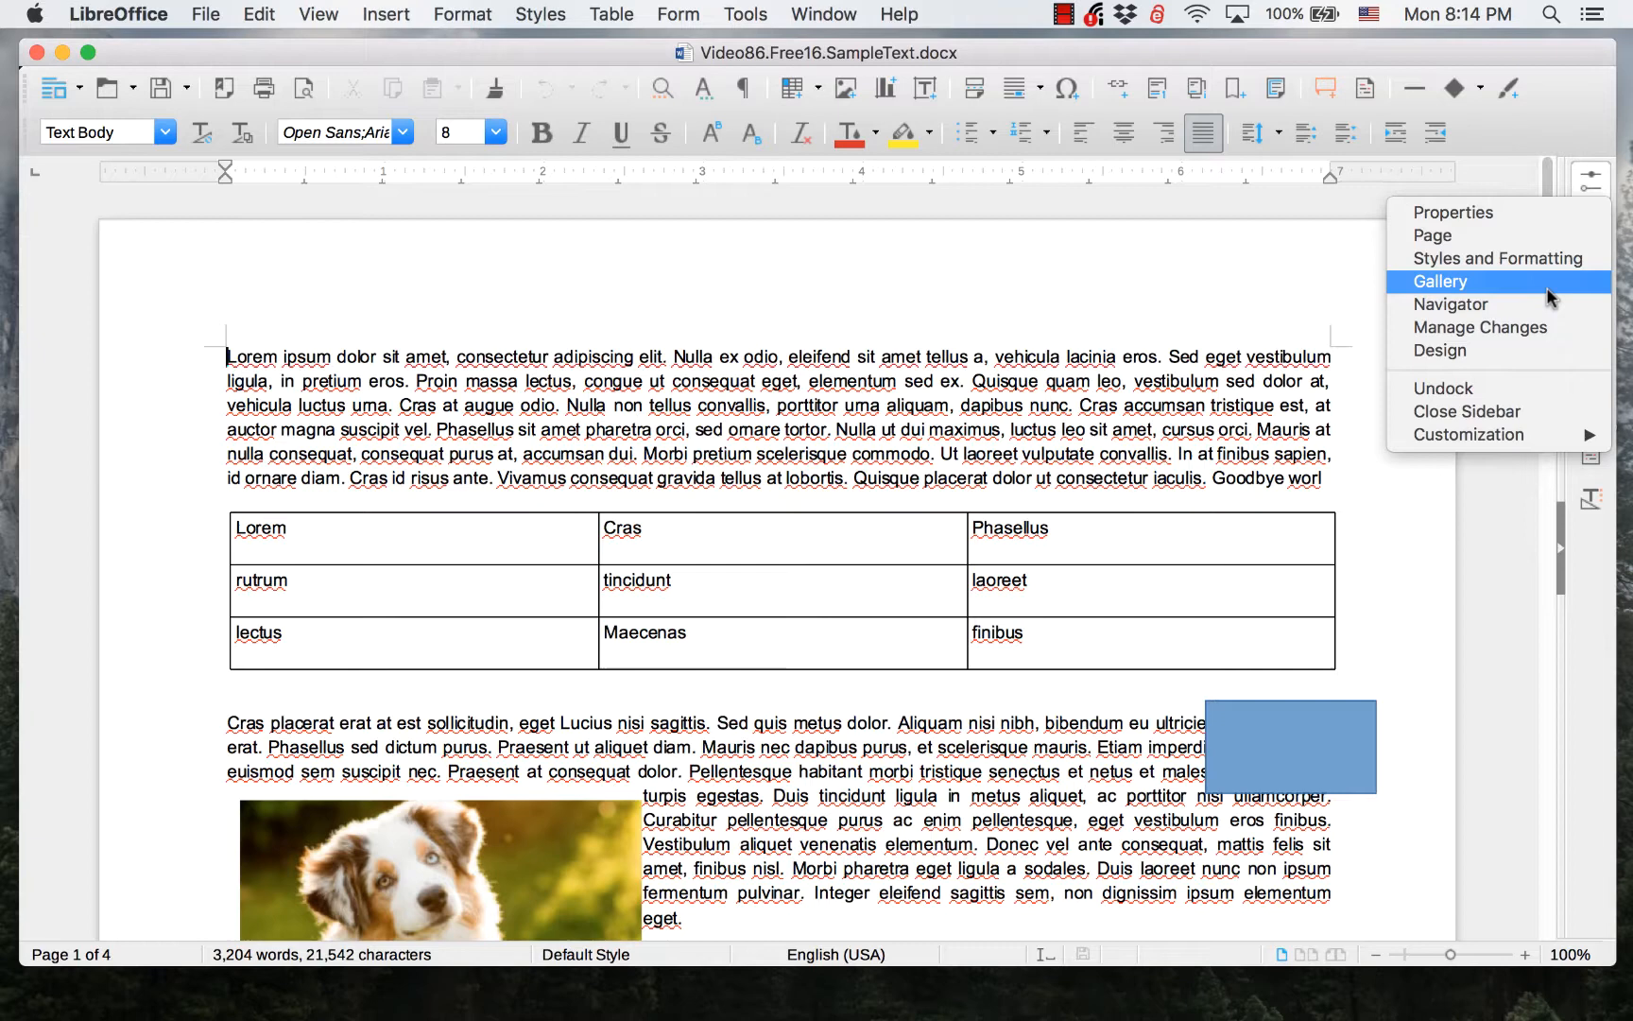
mouse_move(1478, 259)
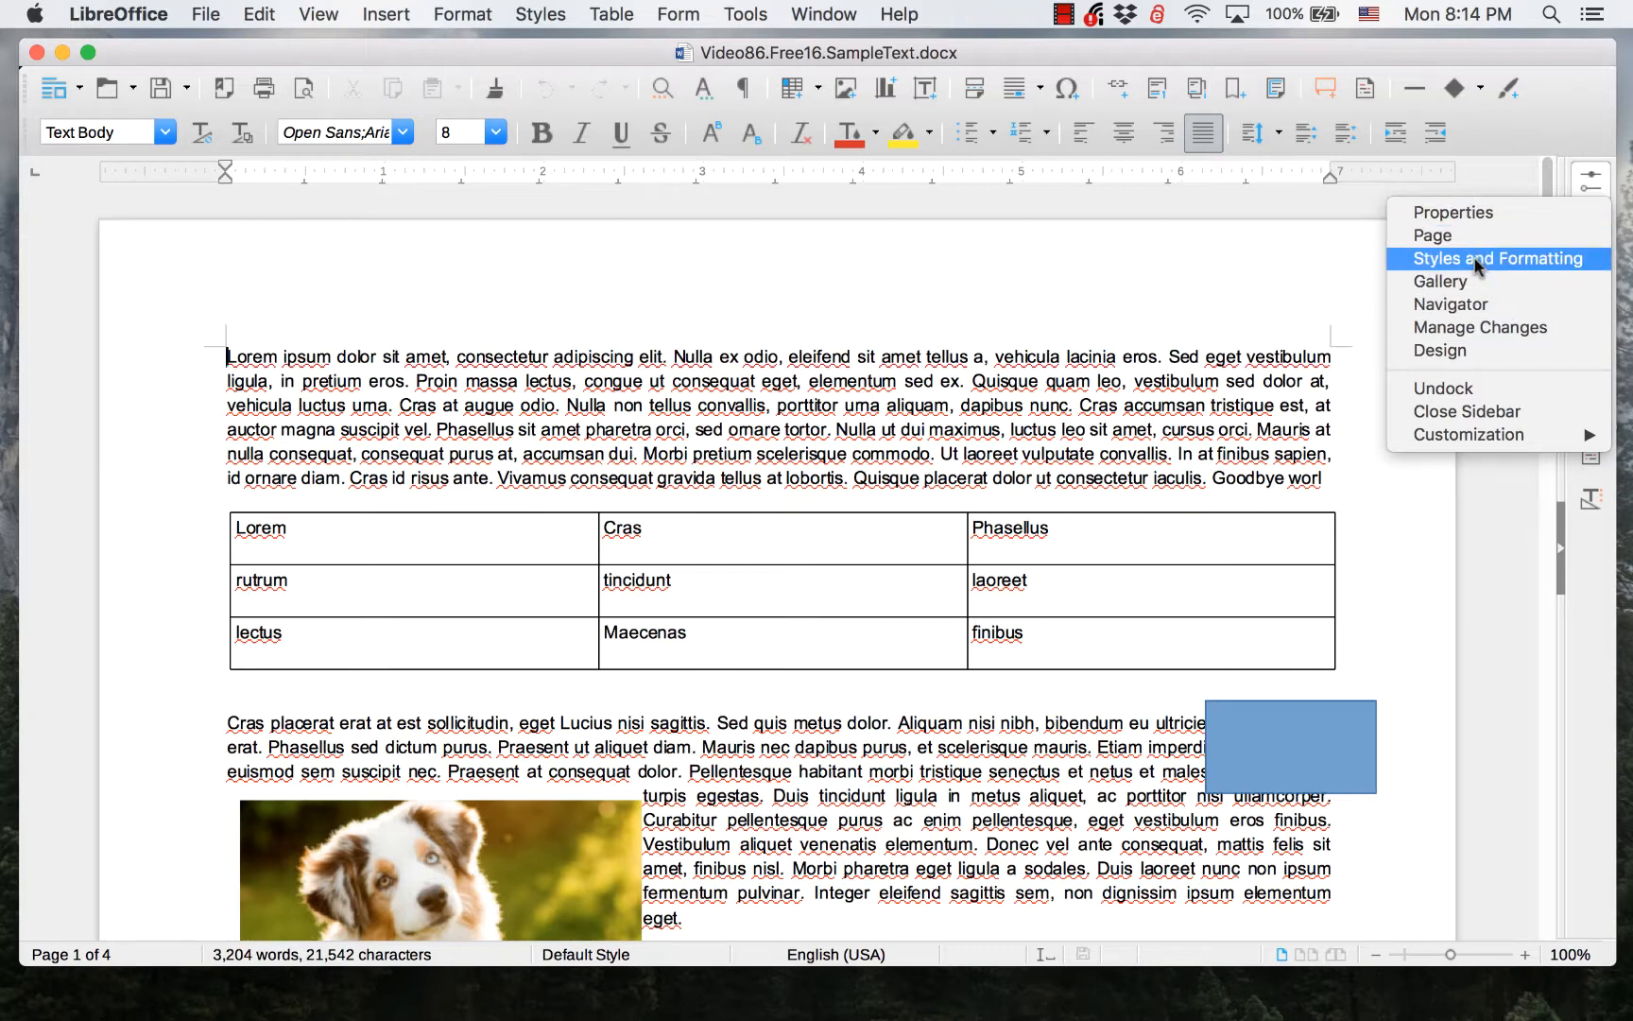
mouse_move(1469, 350)
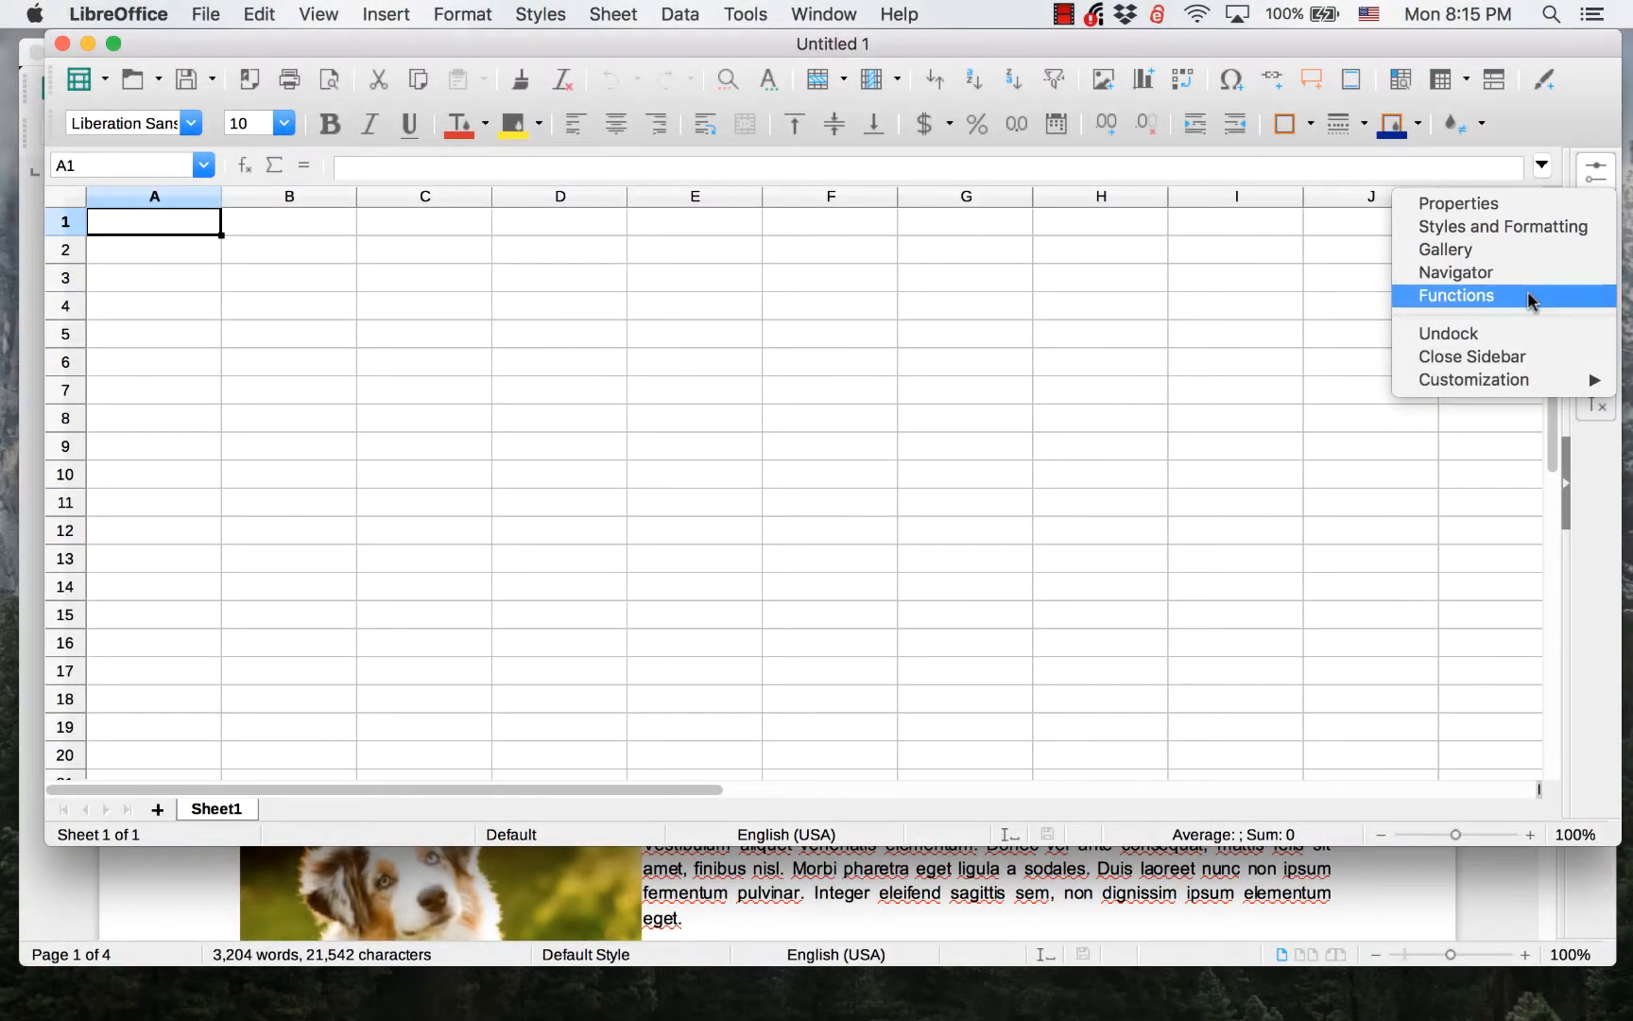
mouse_move(1455, 202)
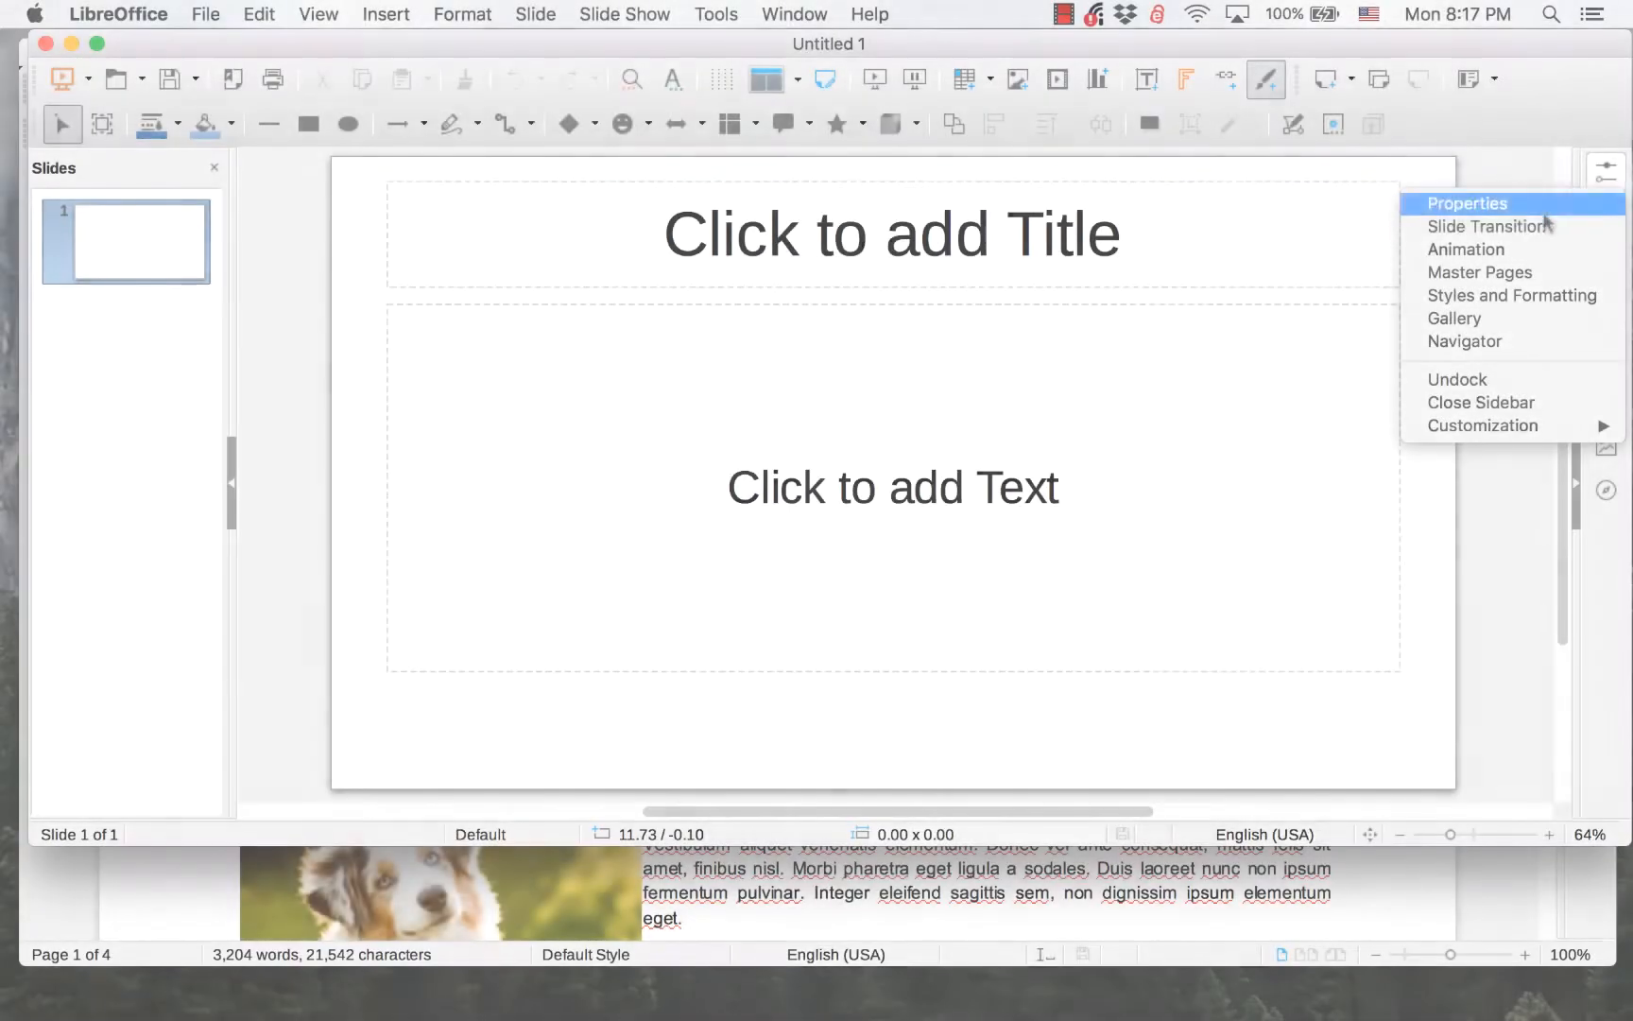
mouse_move(1465, 342)
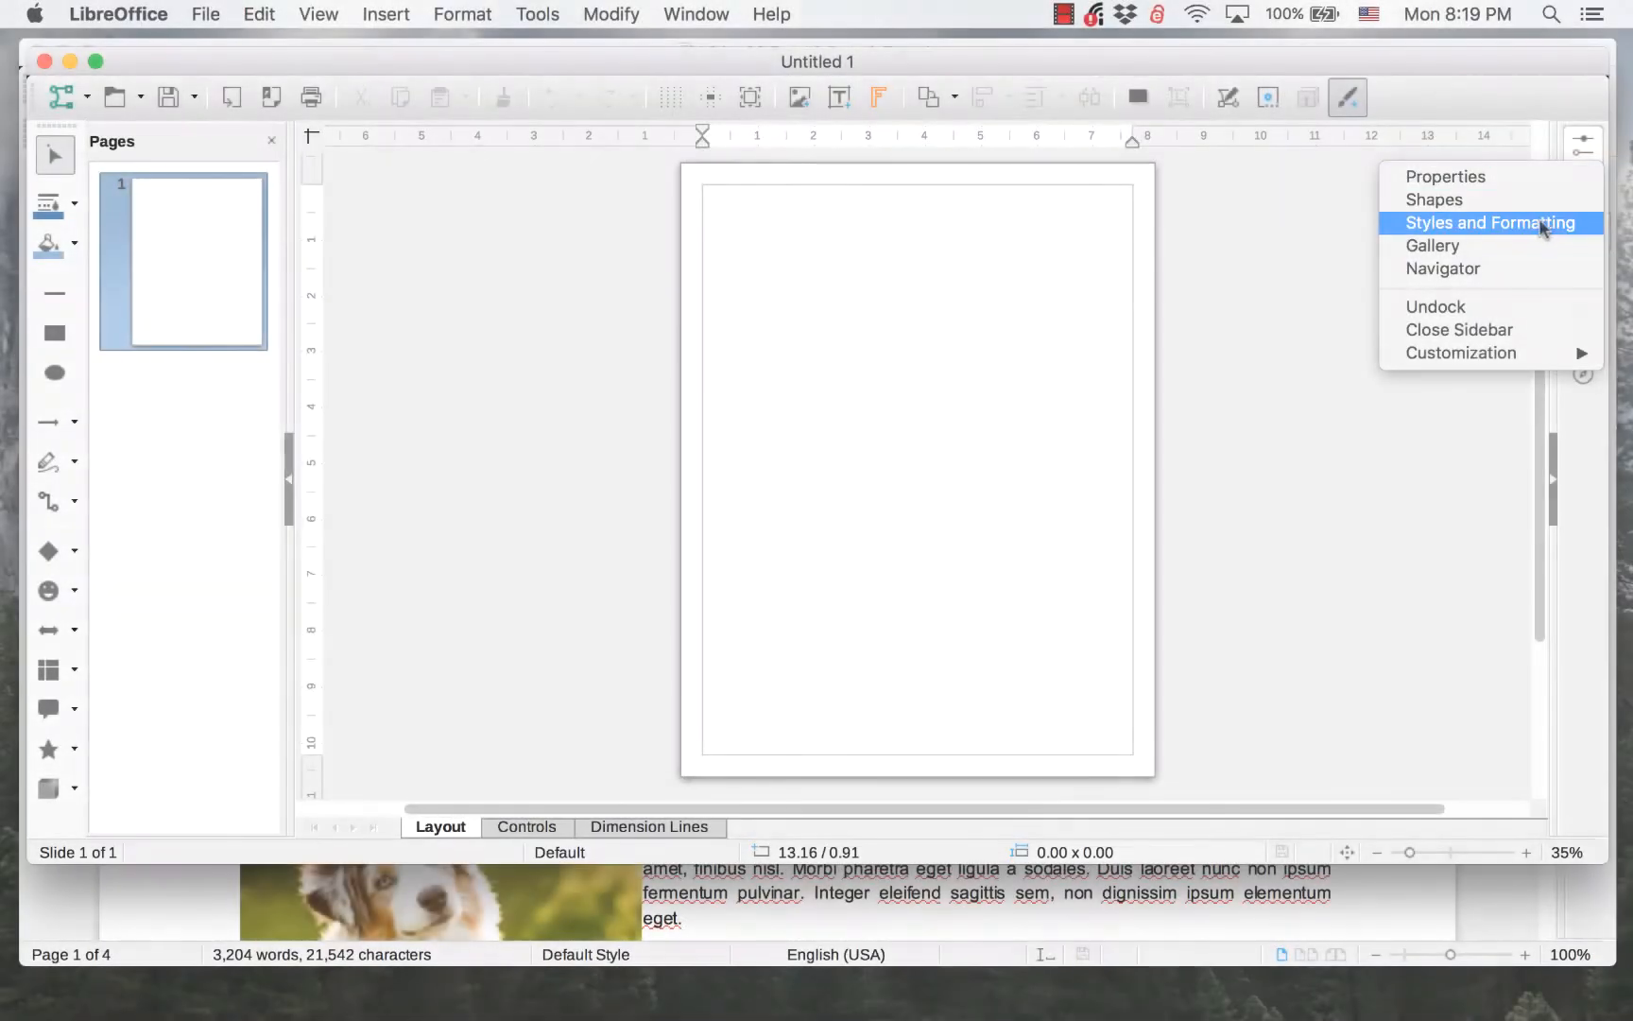
mouse_move(1527, 221)
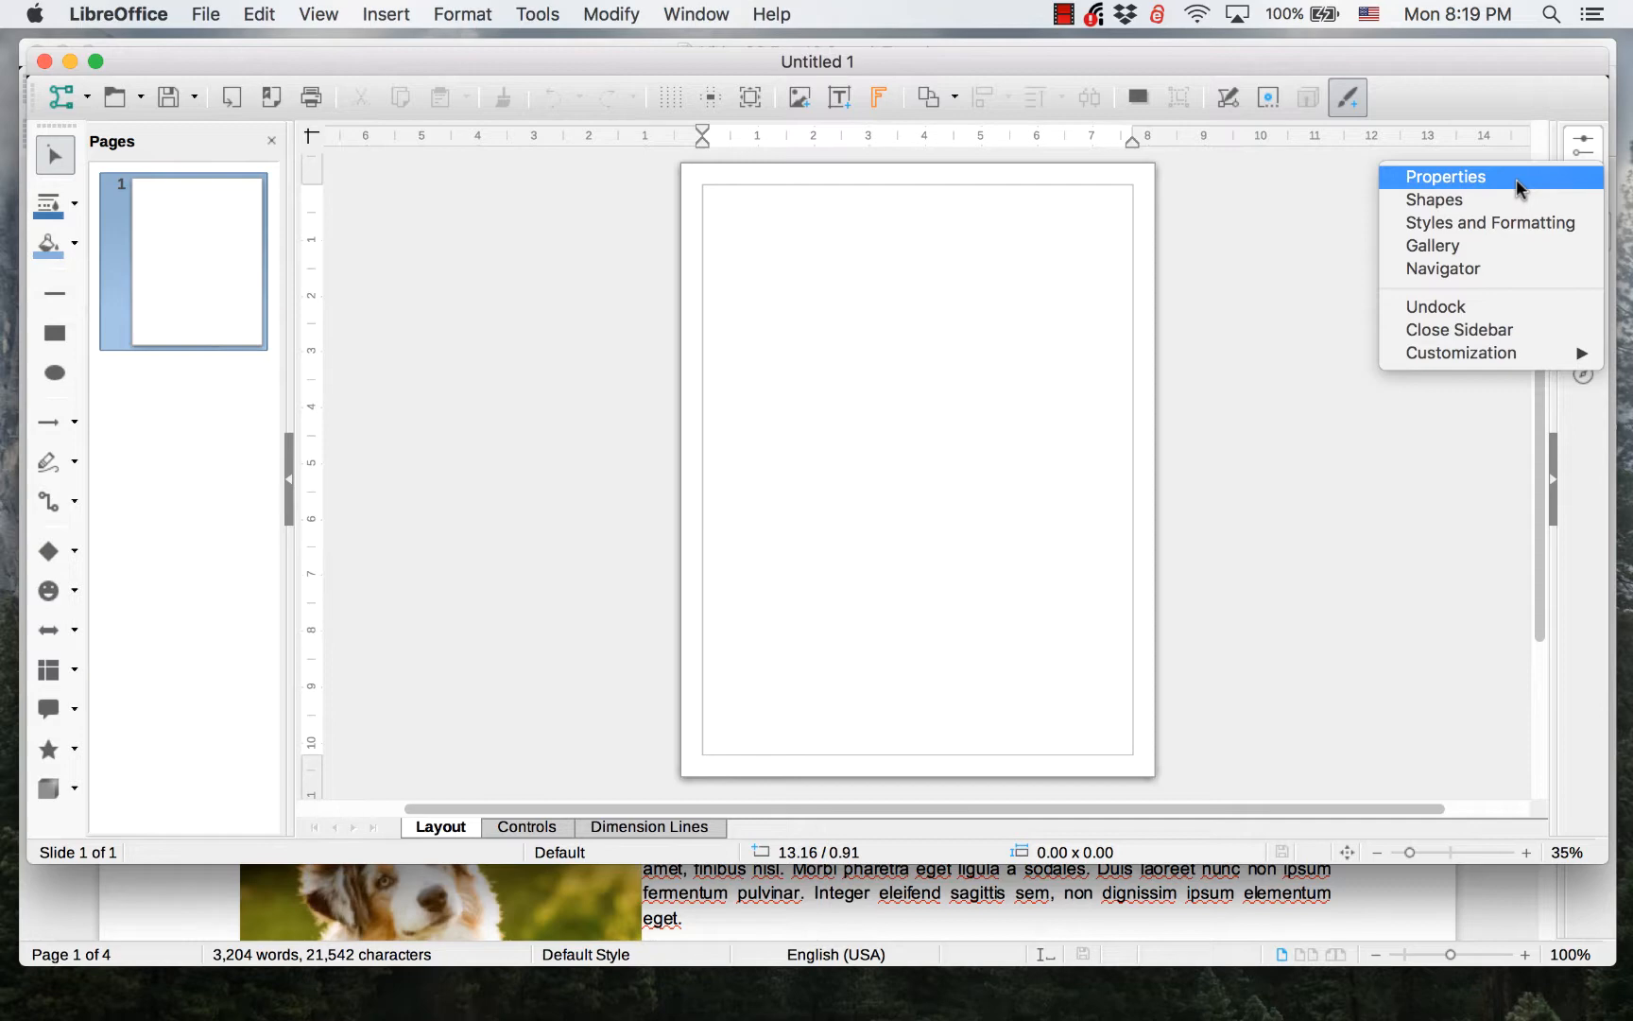
mouse_move(1490, 222)
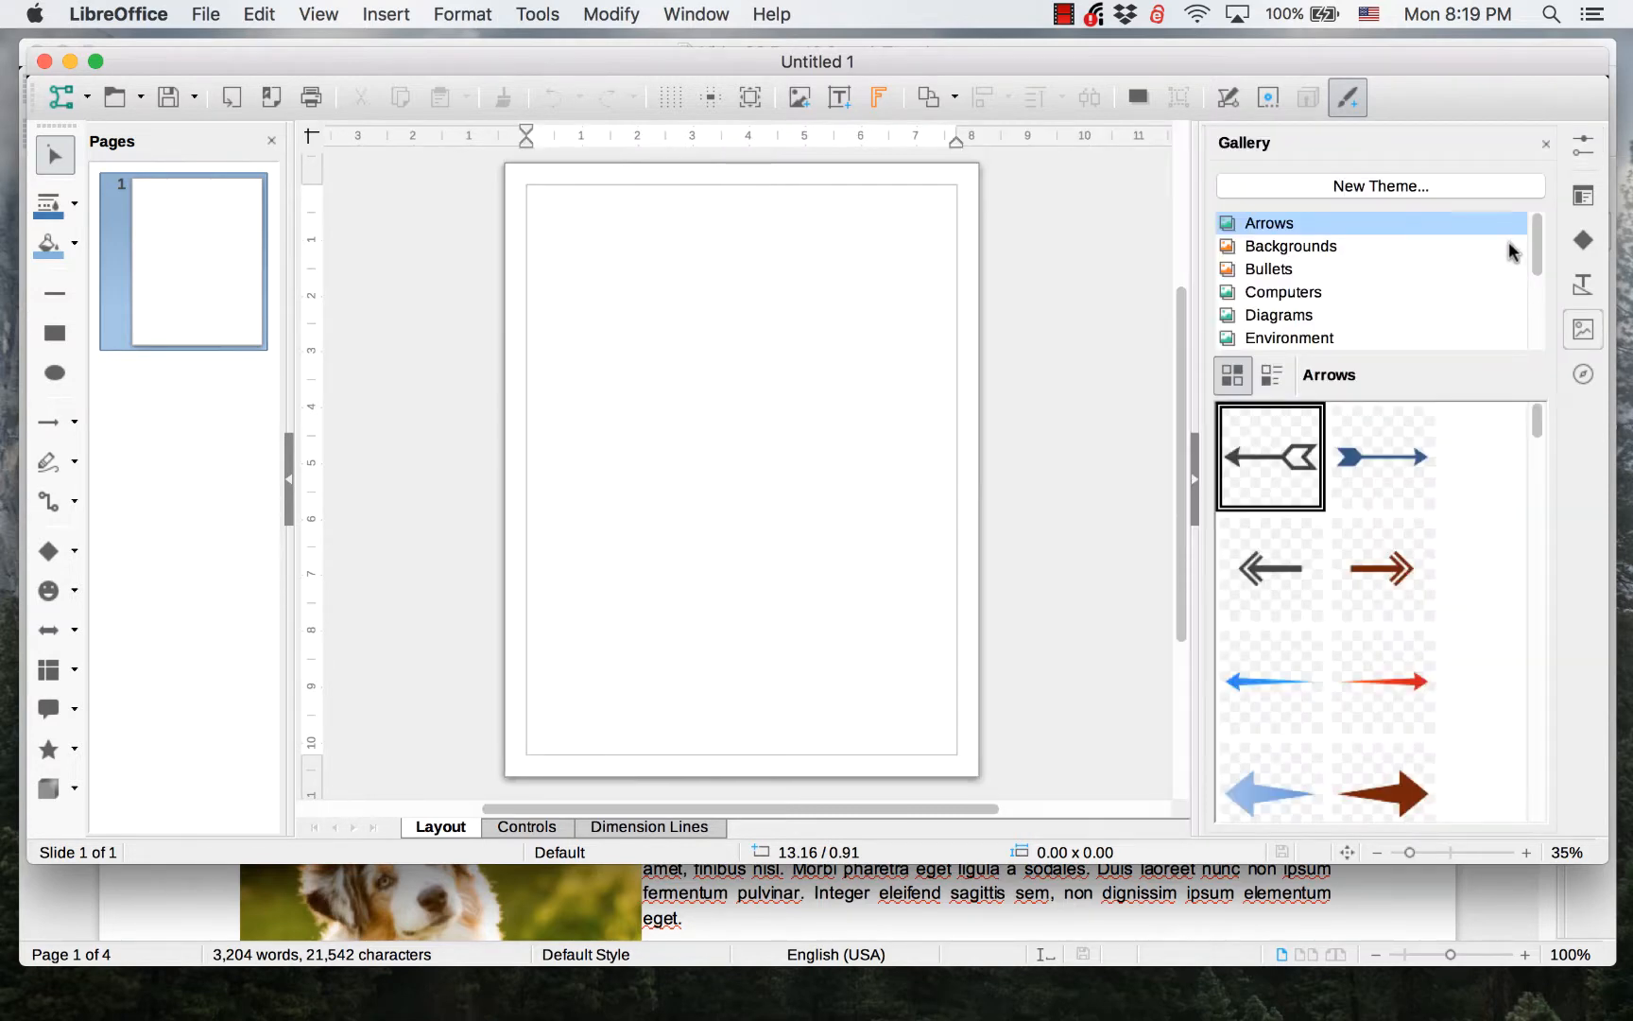
mouse_move(1484, 319)
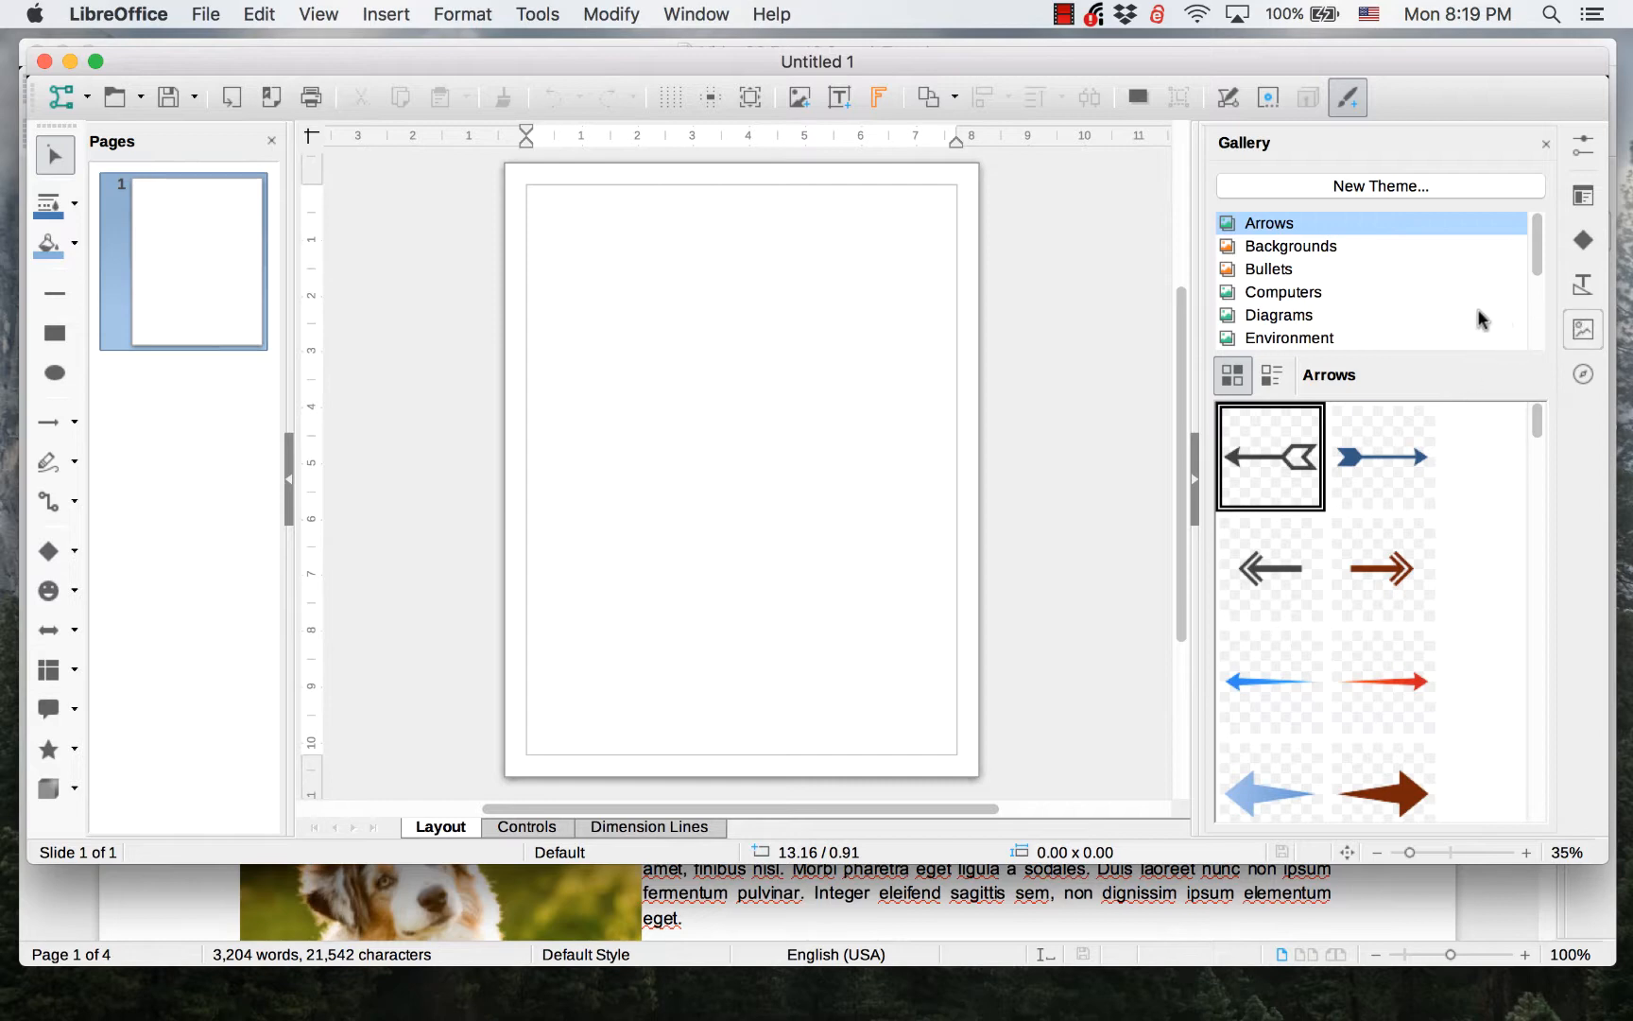
mouse_move(1395, 397)
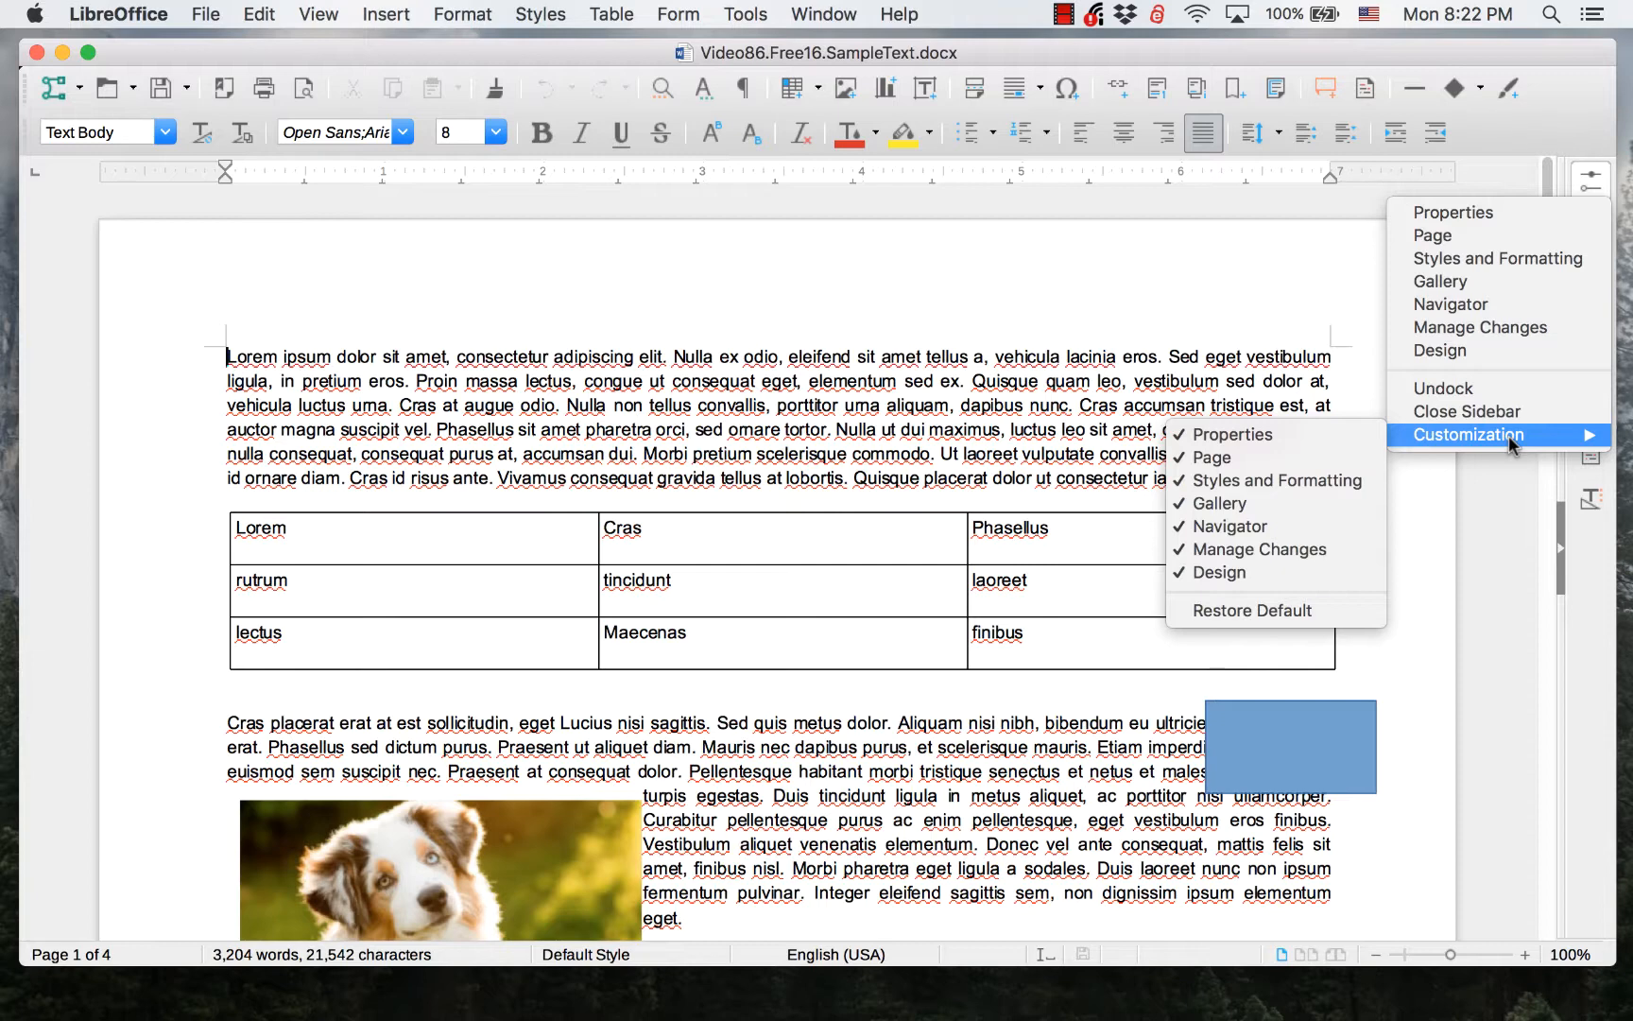
mouse_move(1231, 434)
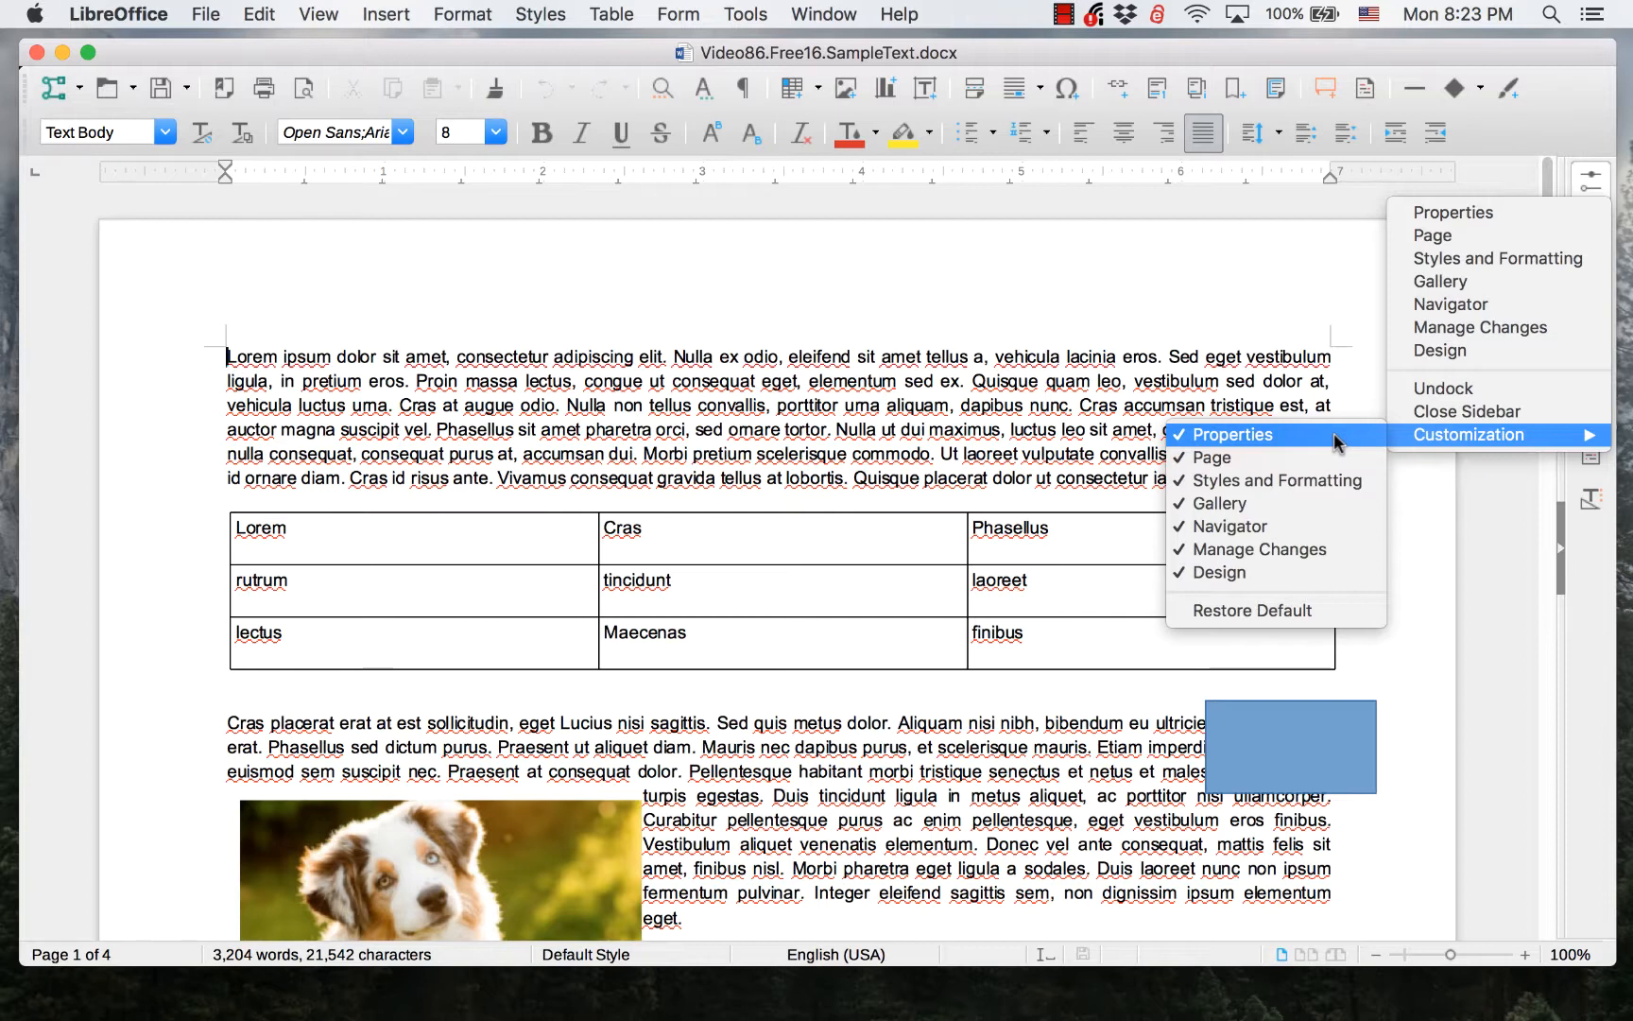
mouse_move(1323, 442)
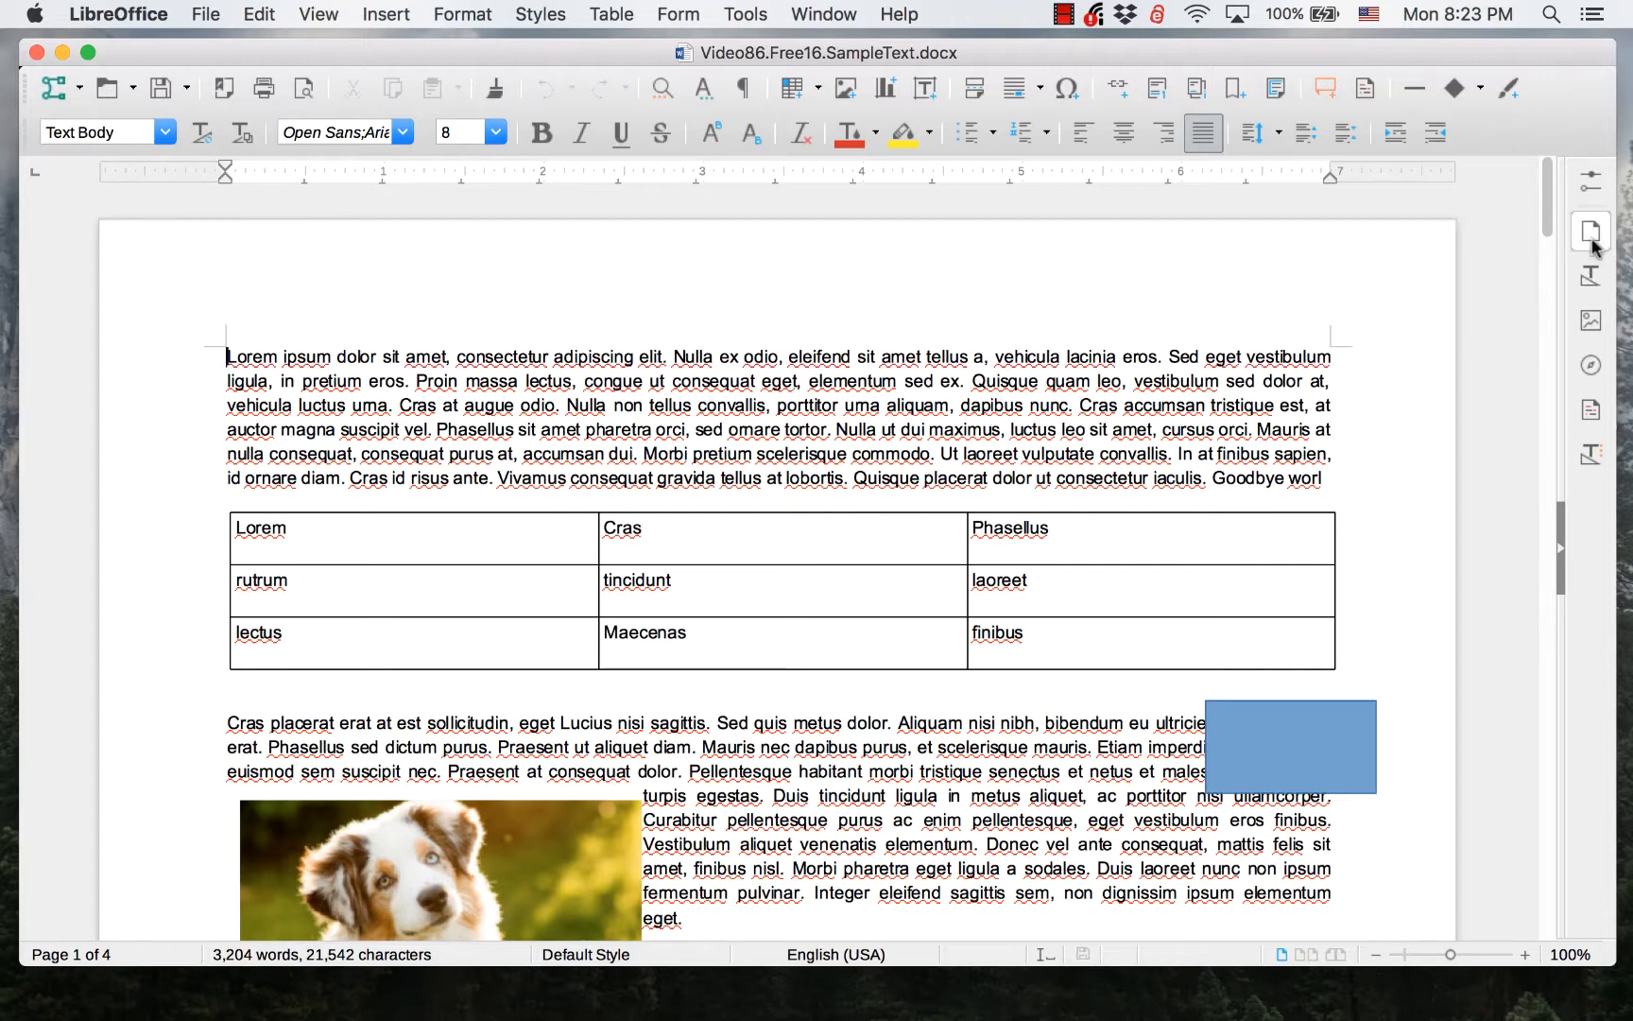
mouse_move(1590, 231)
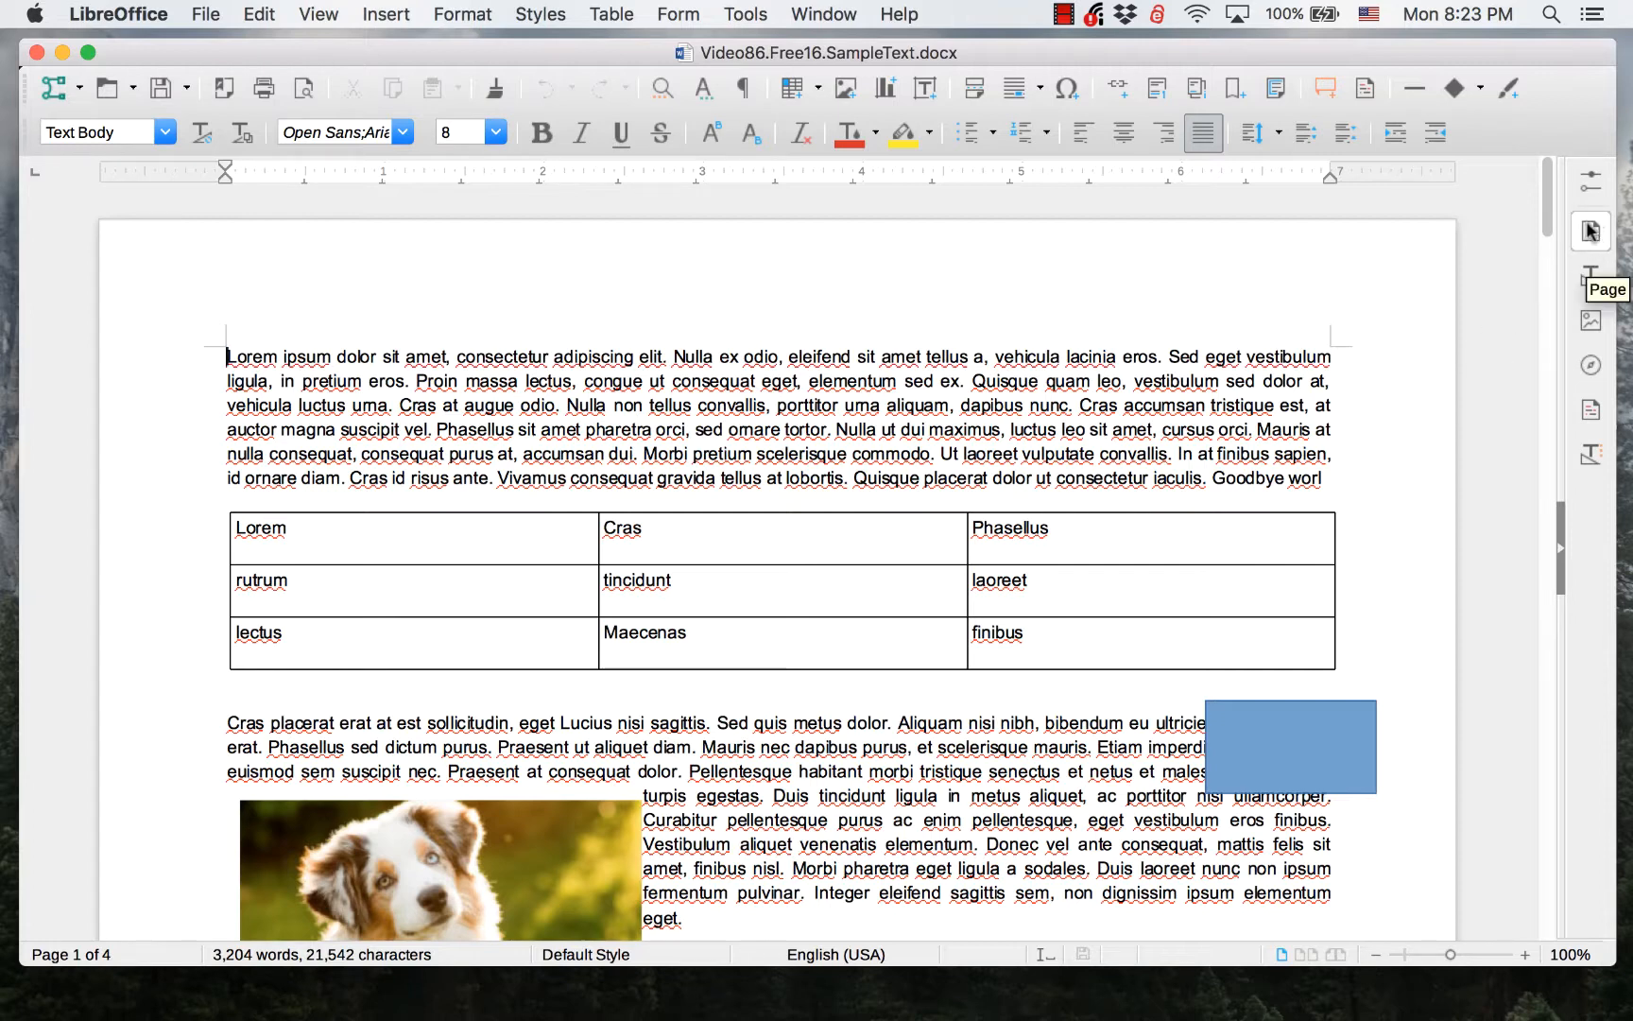
mouse_move(1589, 274)
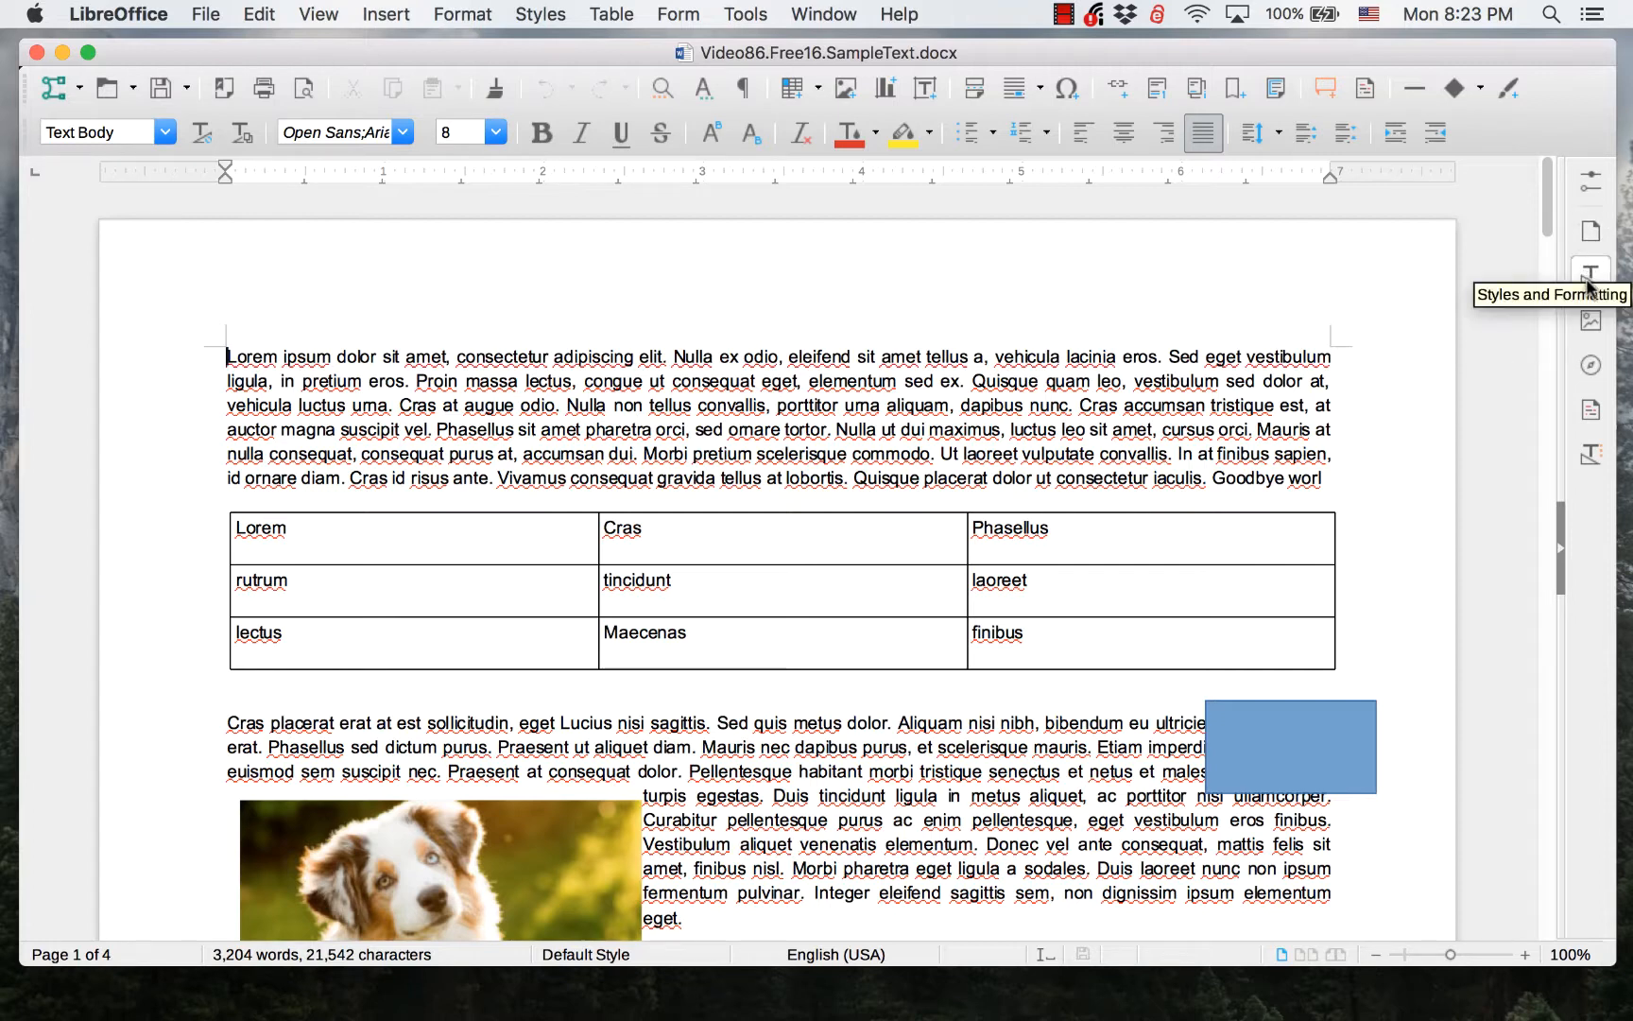
mouse_move(1590, 319)
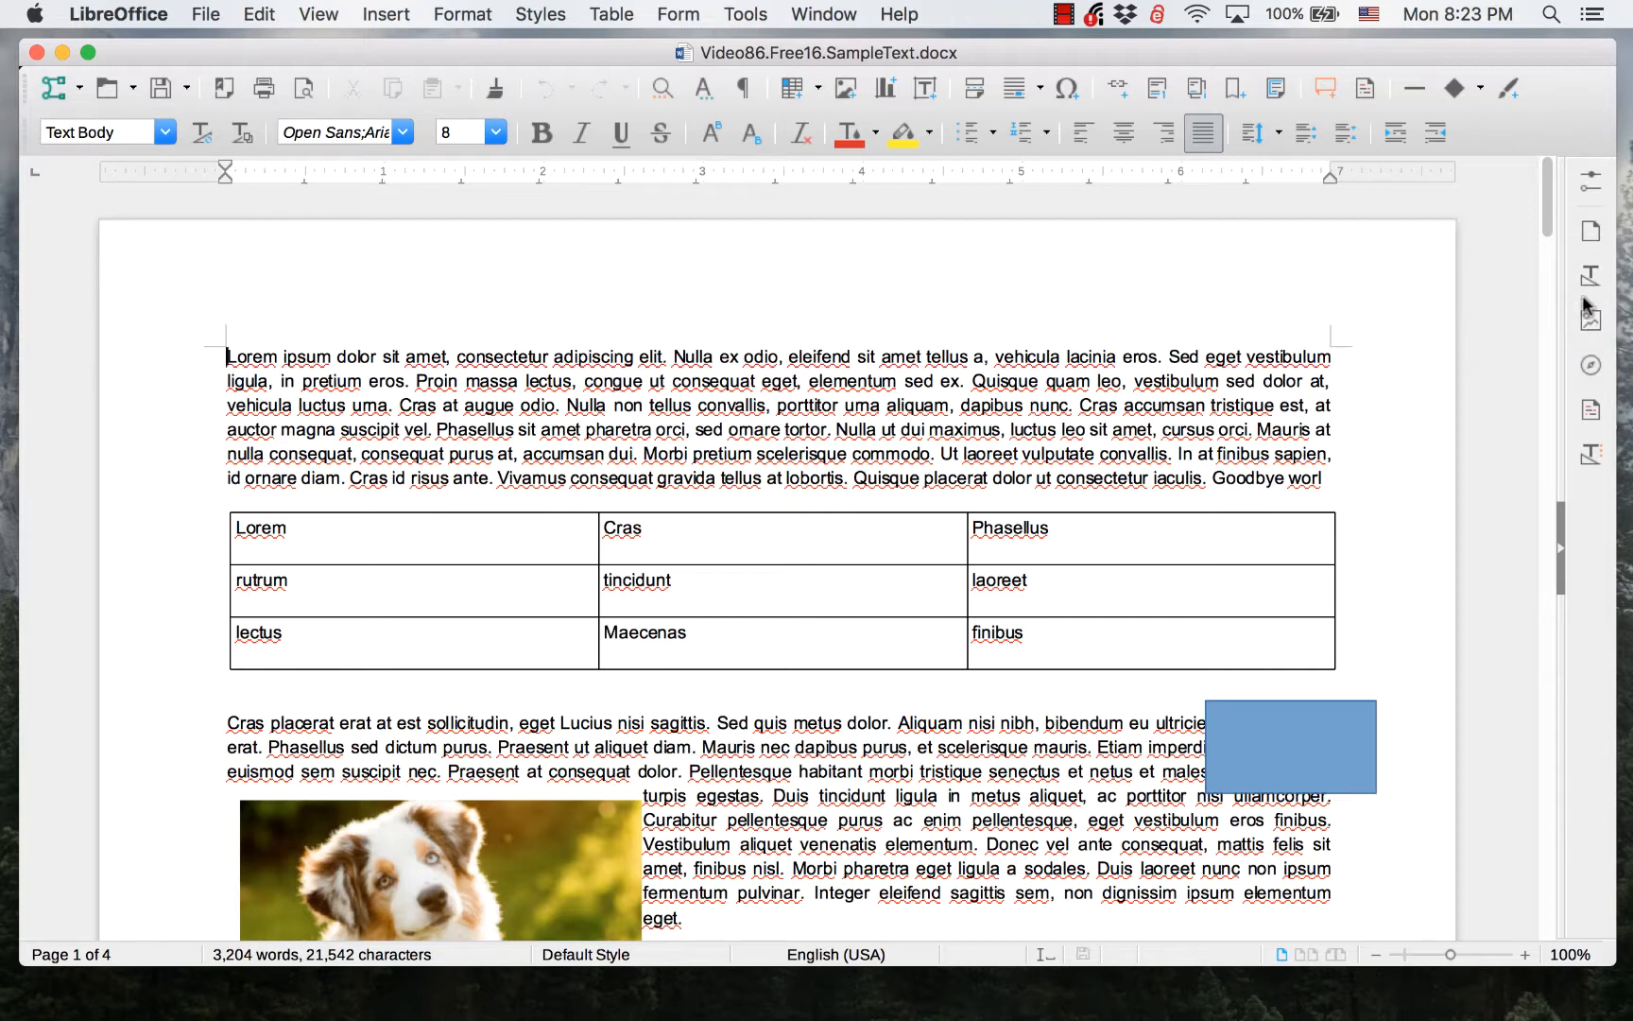
Restore Properties via Sidebar Settings > Customization and show the Properties deck.
left_click(1590, 178)
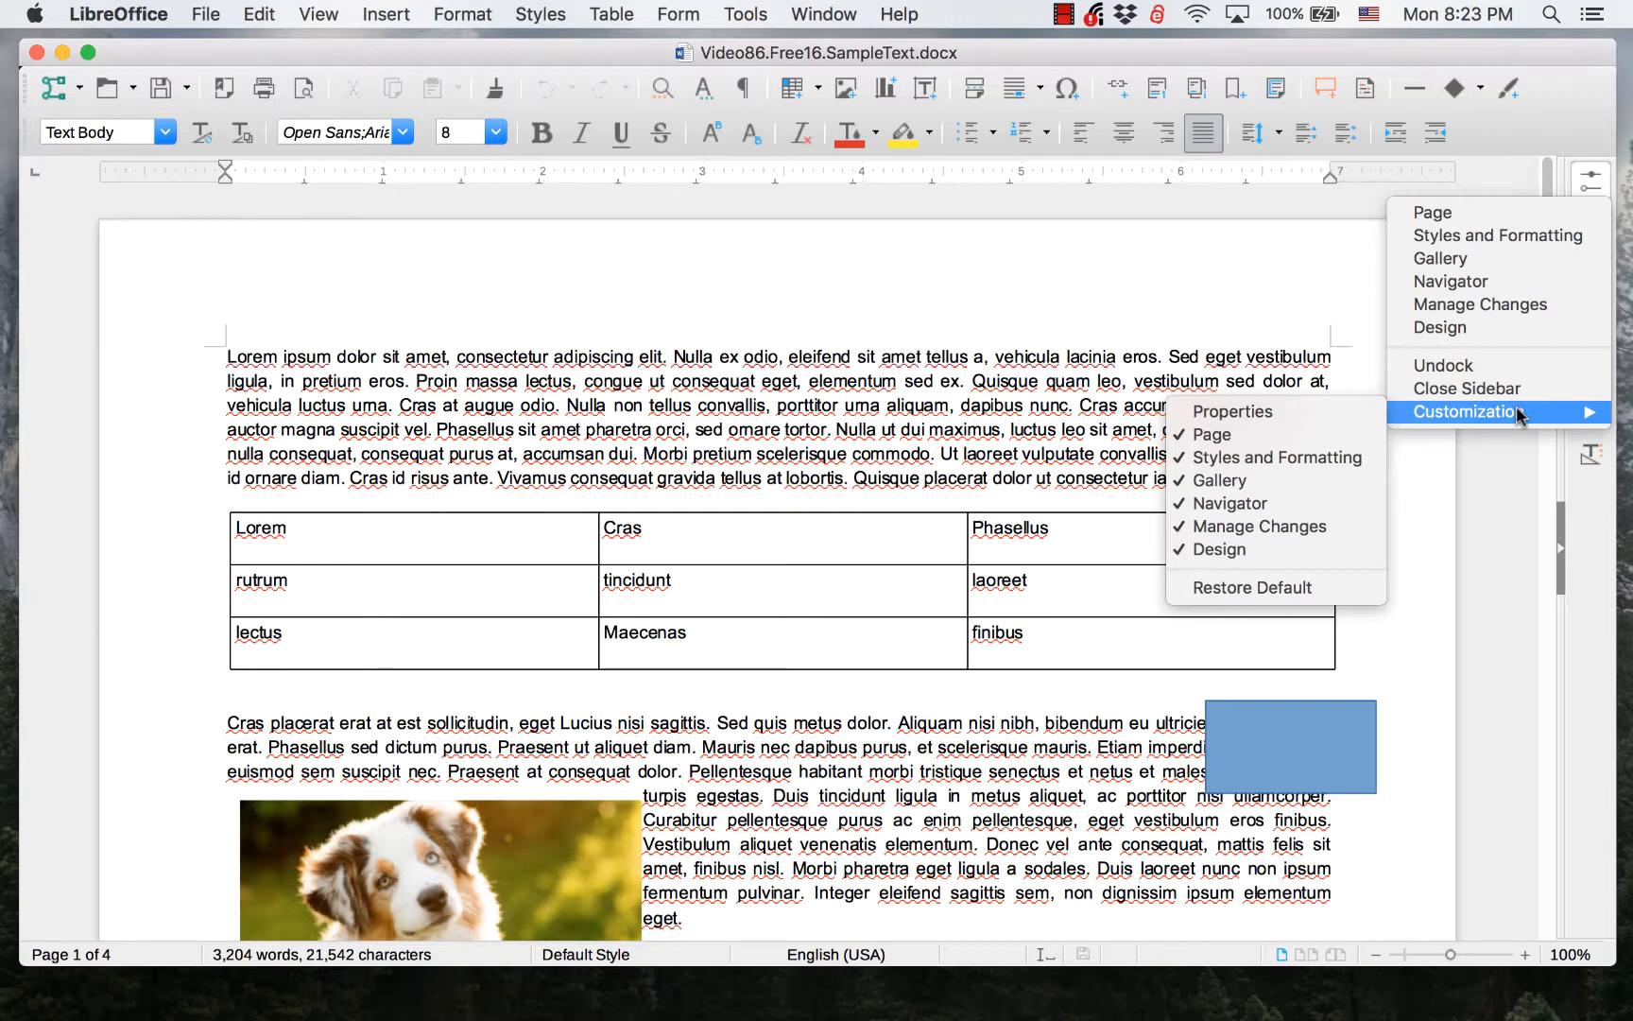
mouse_move(1232, 412)
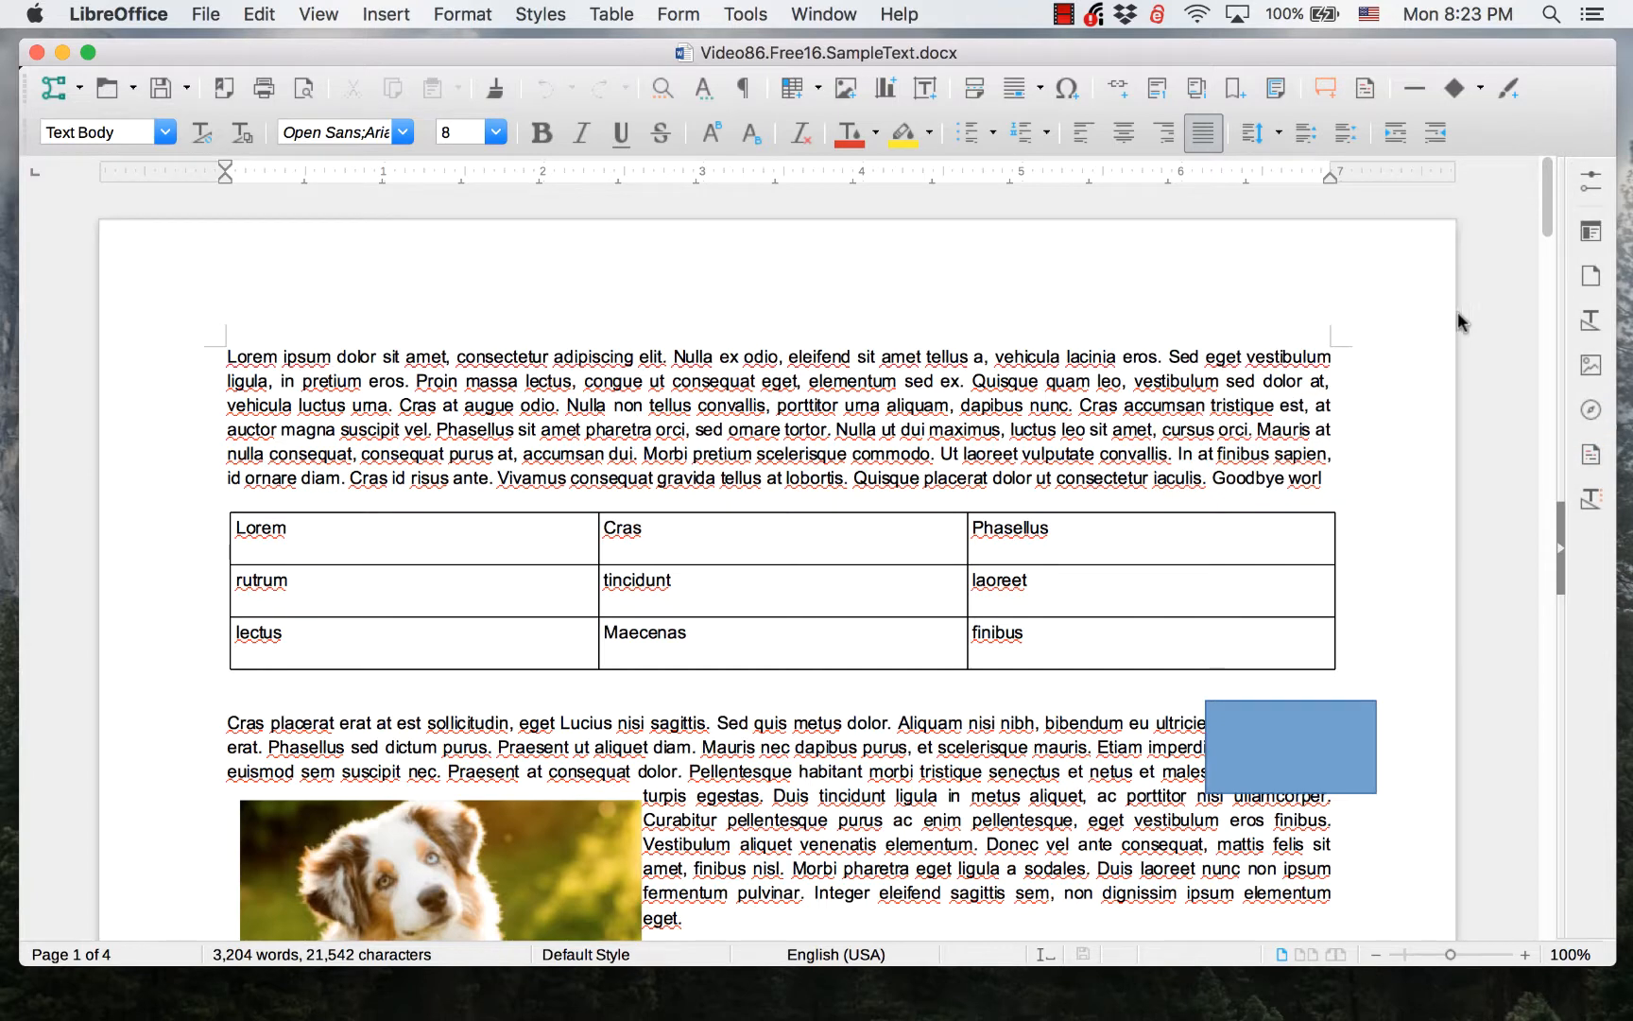
mouse_move(1590, 231)
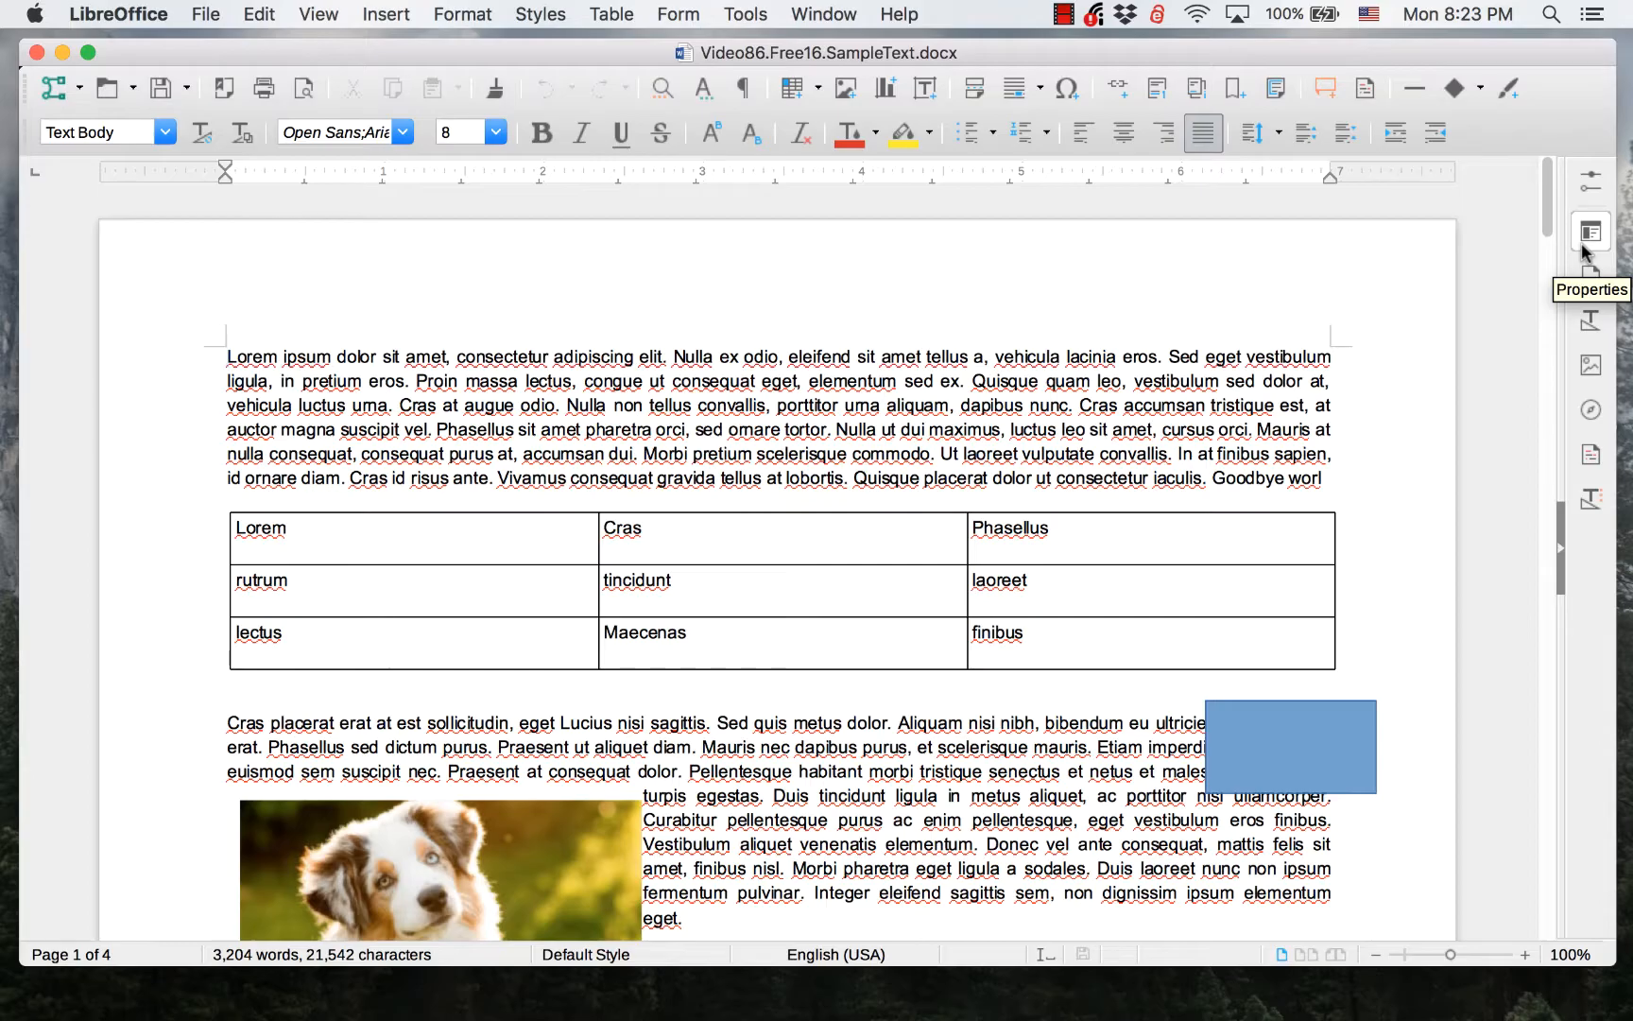
left_click(1590, 231)
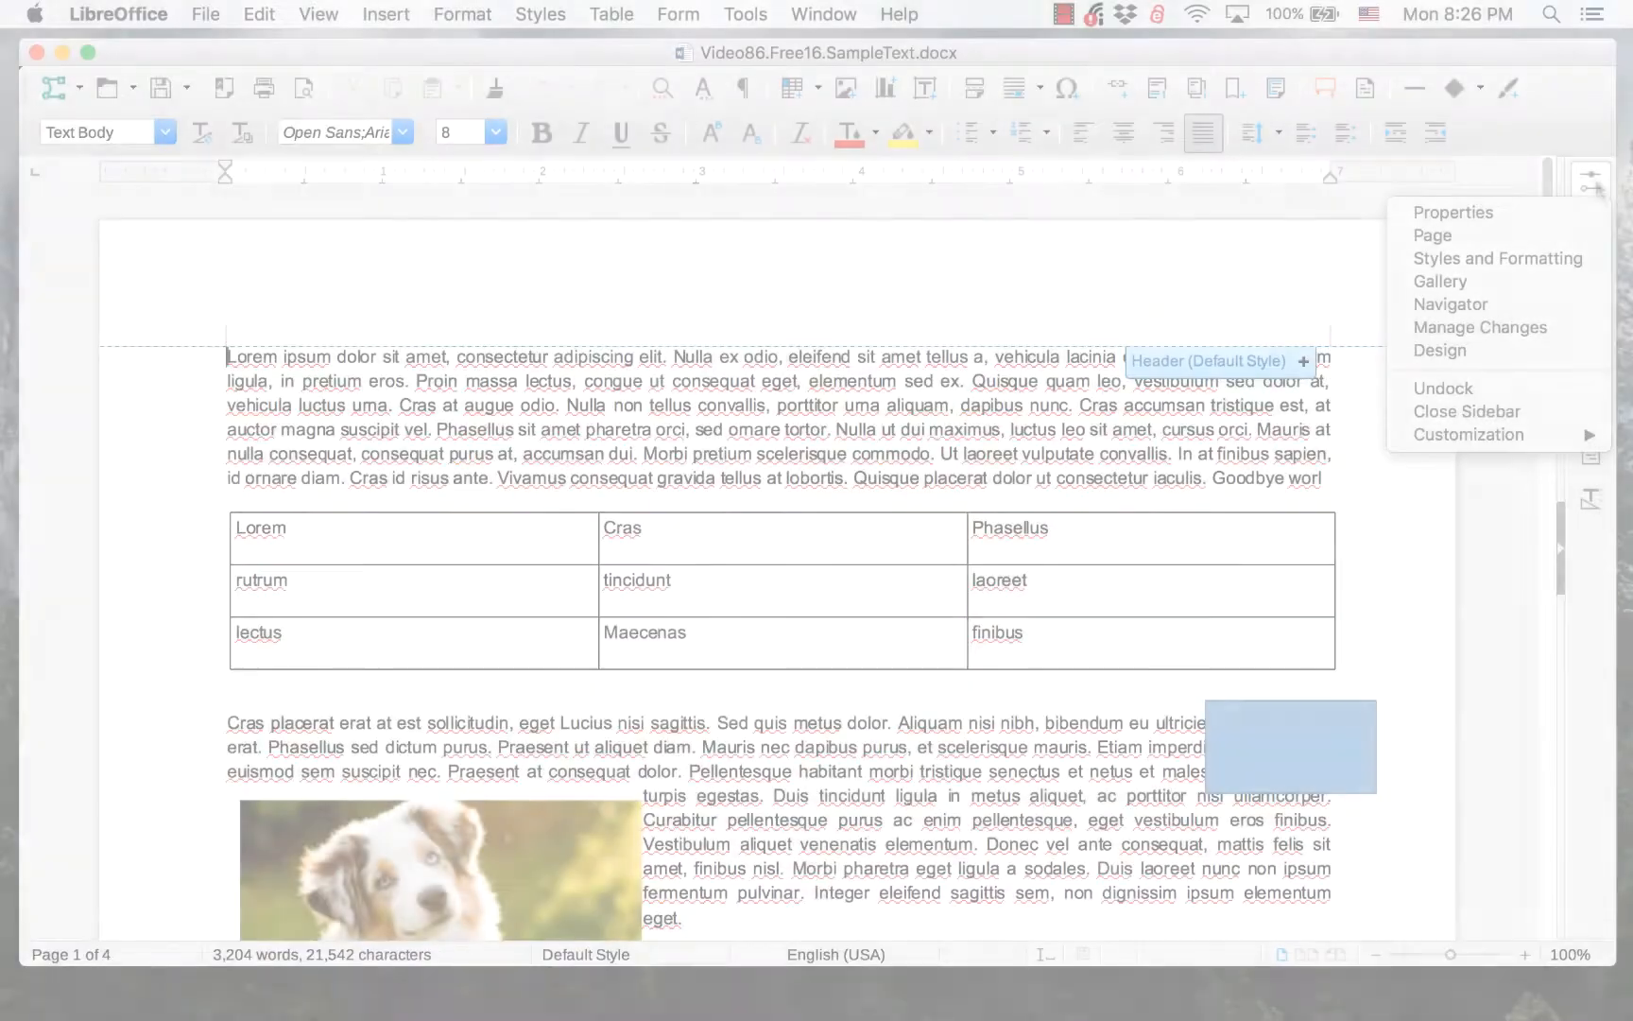
mouse_move(1440, 282)
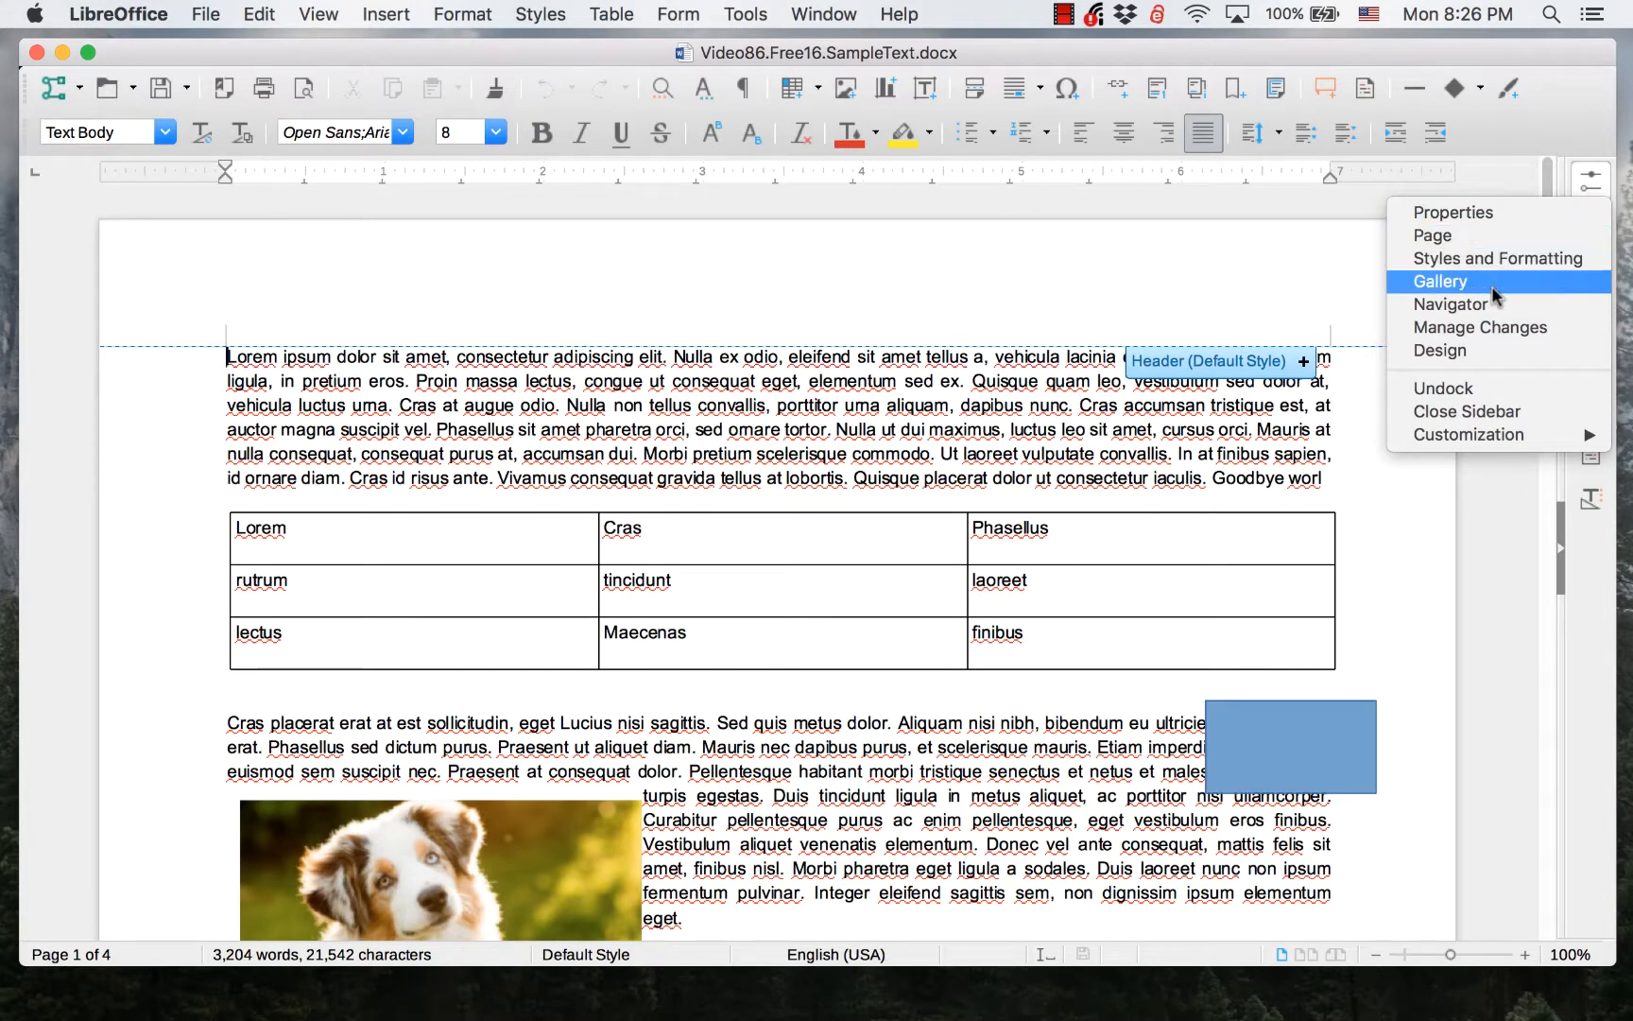
mouse_move(1442, 389)
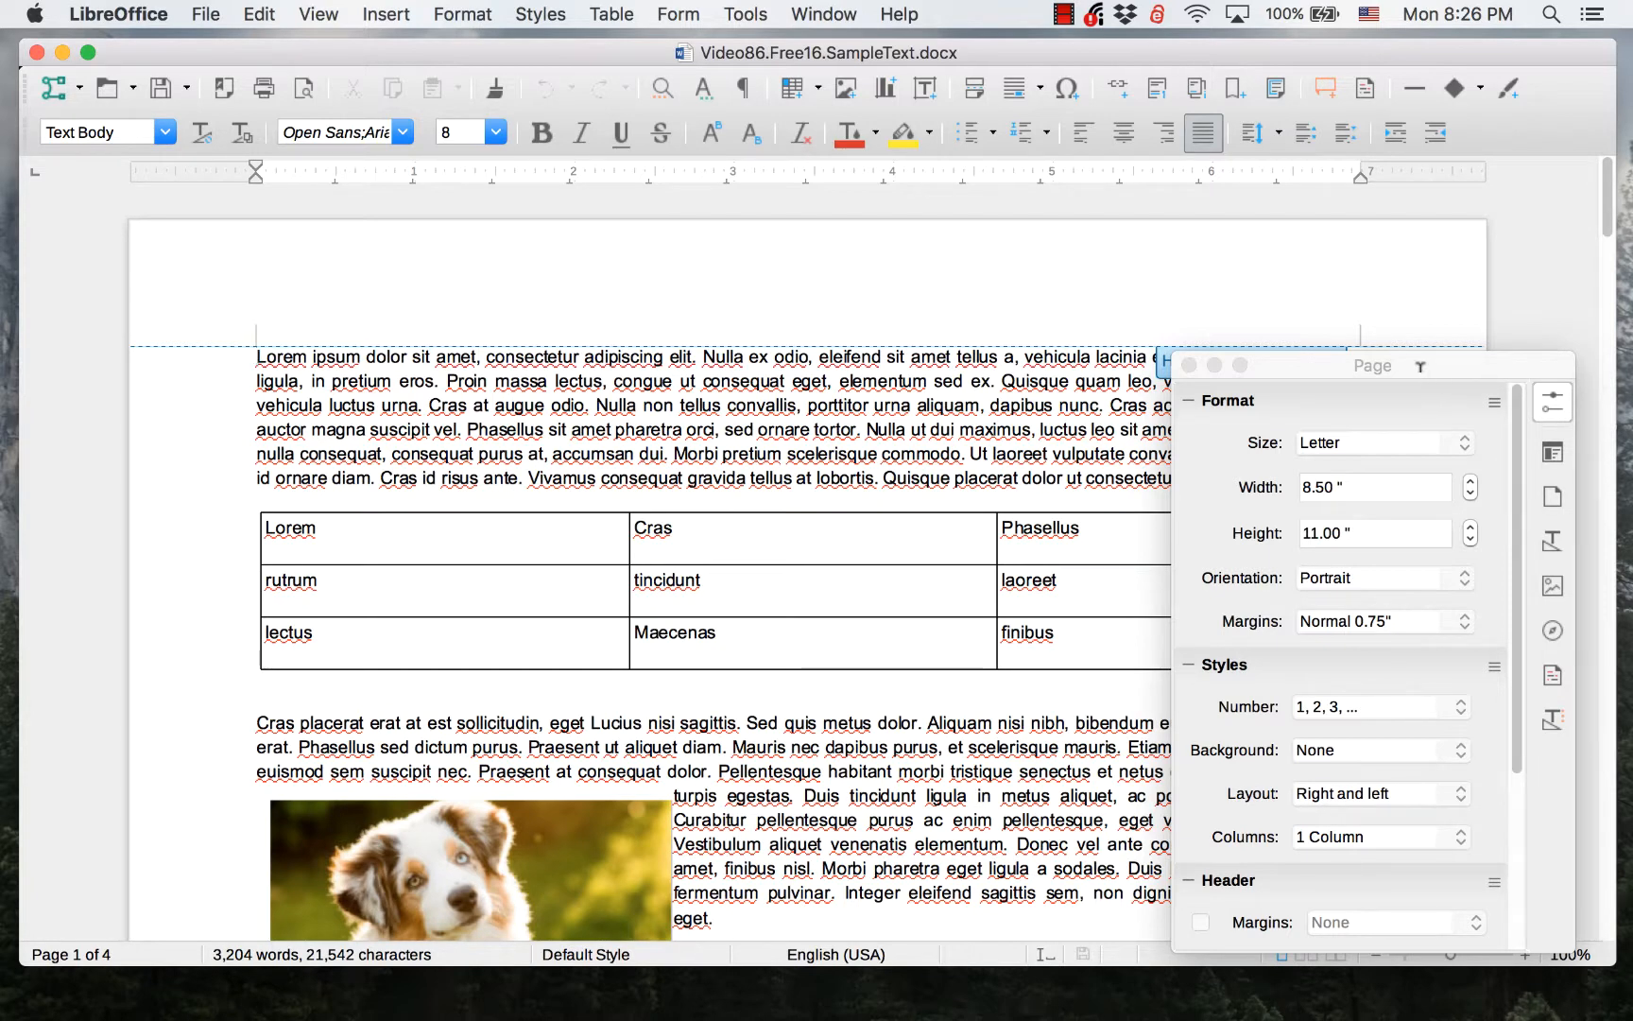
Drag the floating Page sidebar window to the document's upper left and show its settings list with Dock.
left_click_drag(1373, 365, 1062, 253)
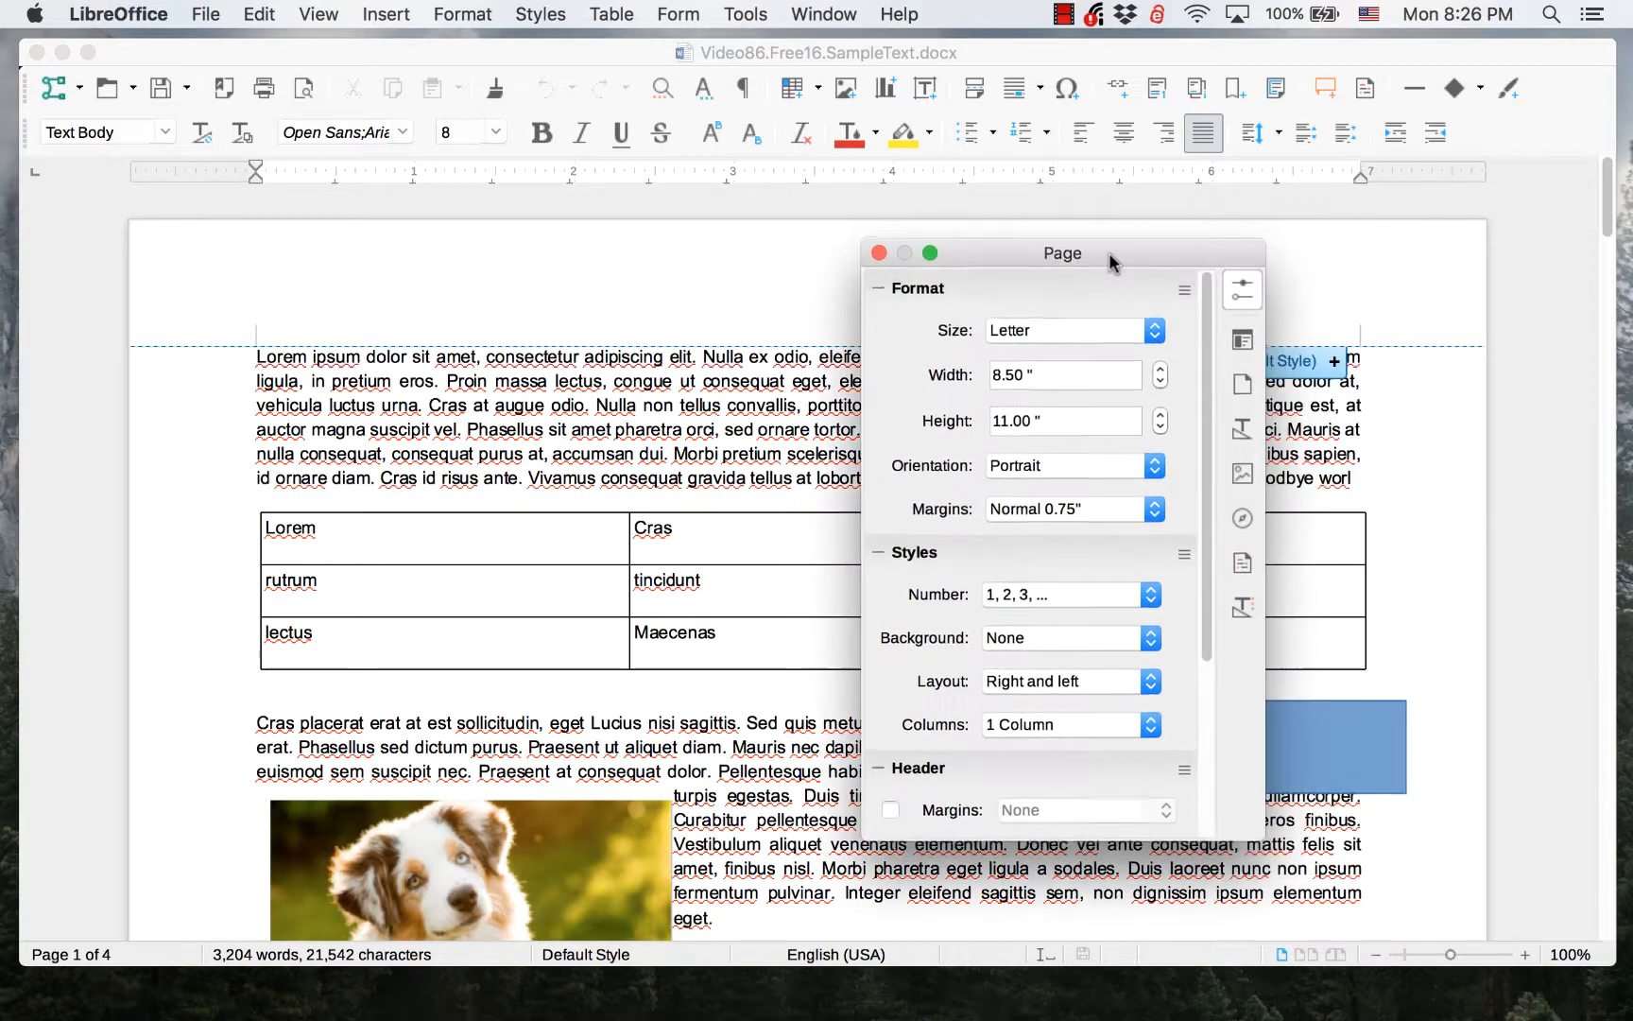
left_click_drag(1060, 253, 962, 399)
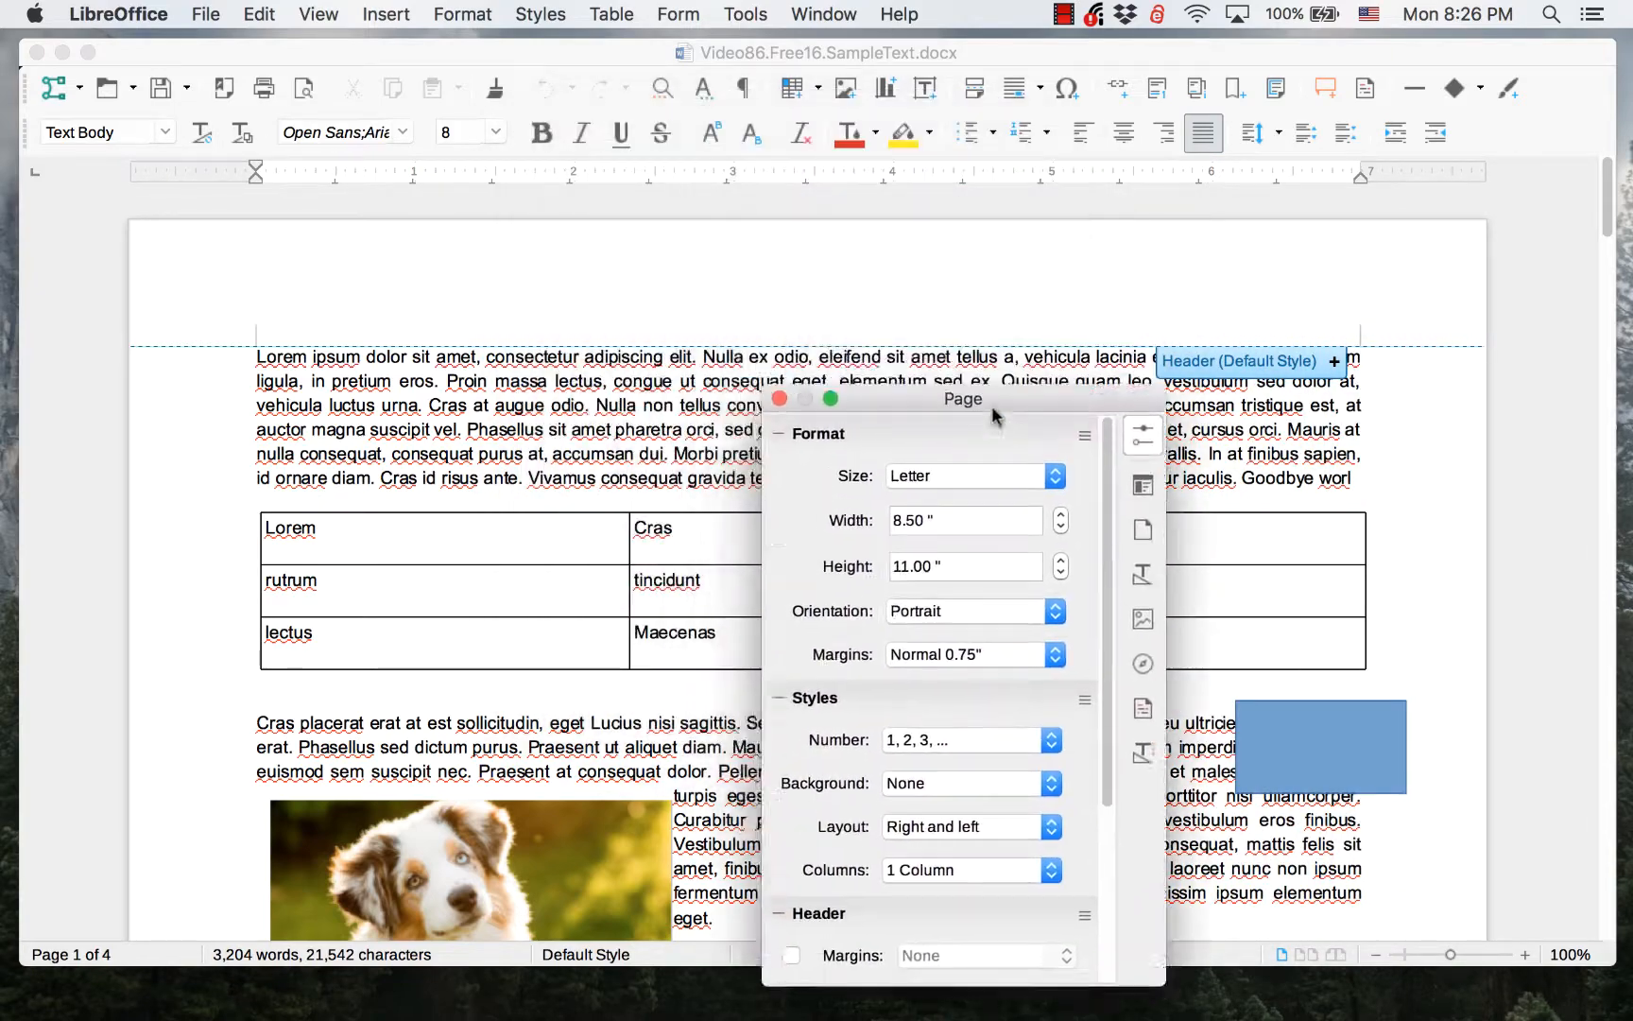
left_click_drag(962, 397, 597, 104)
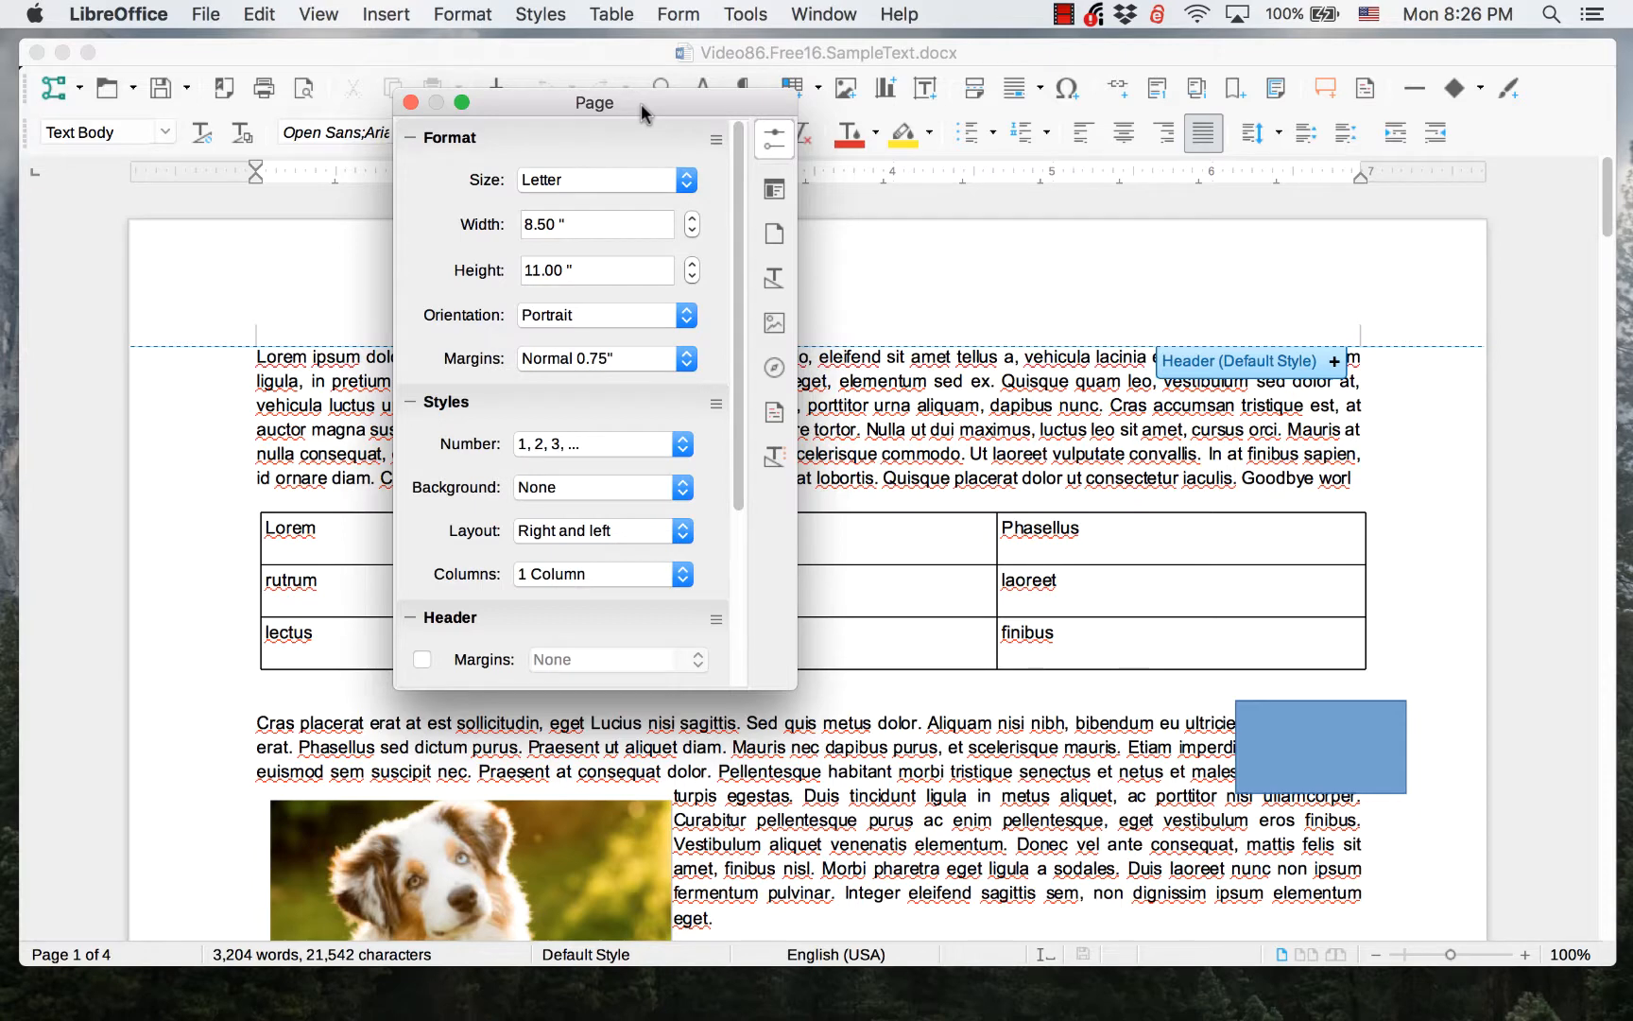
mouse_move(775, 136)
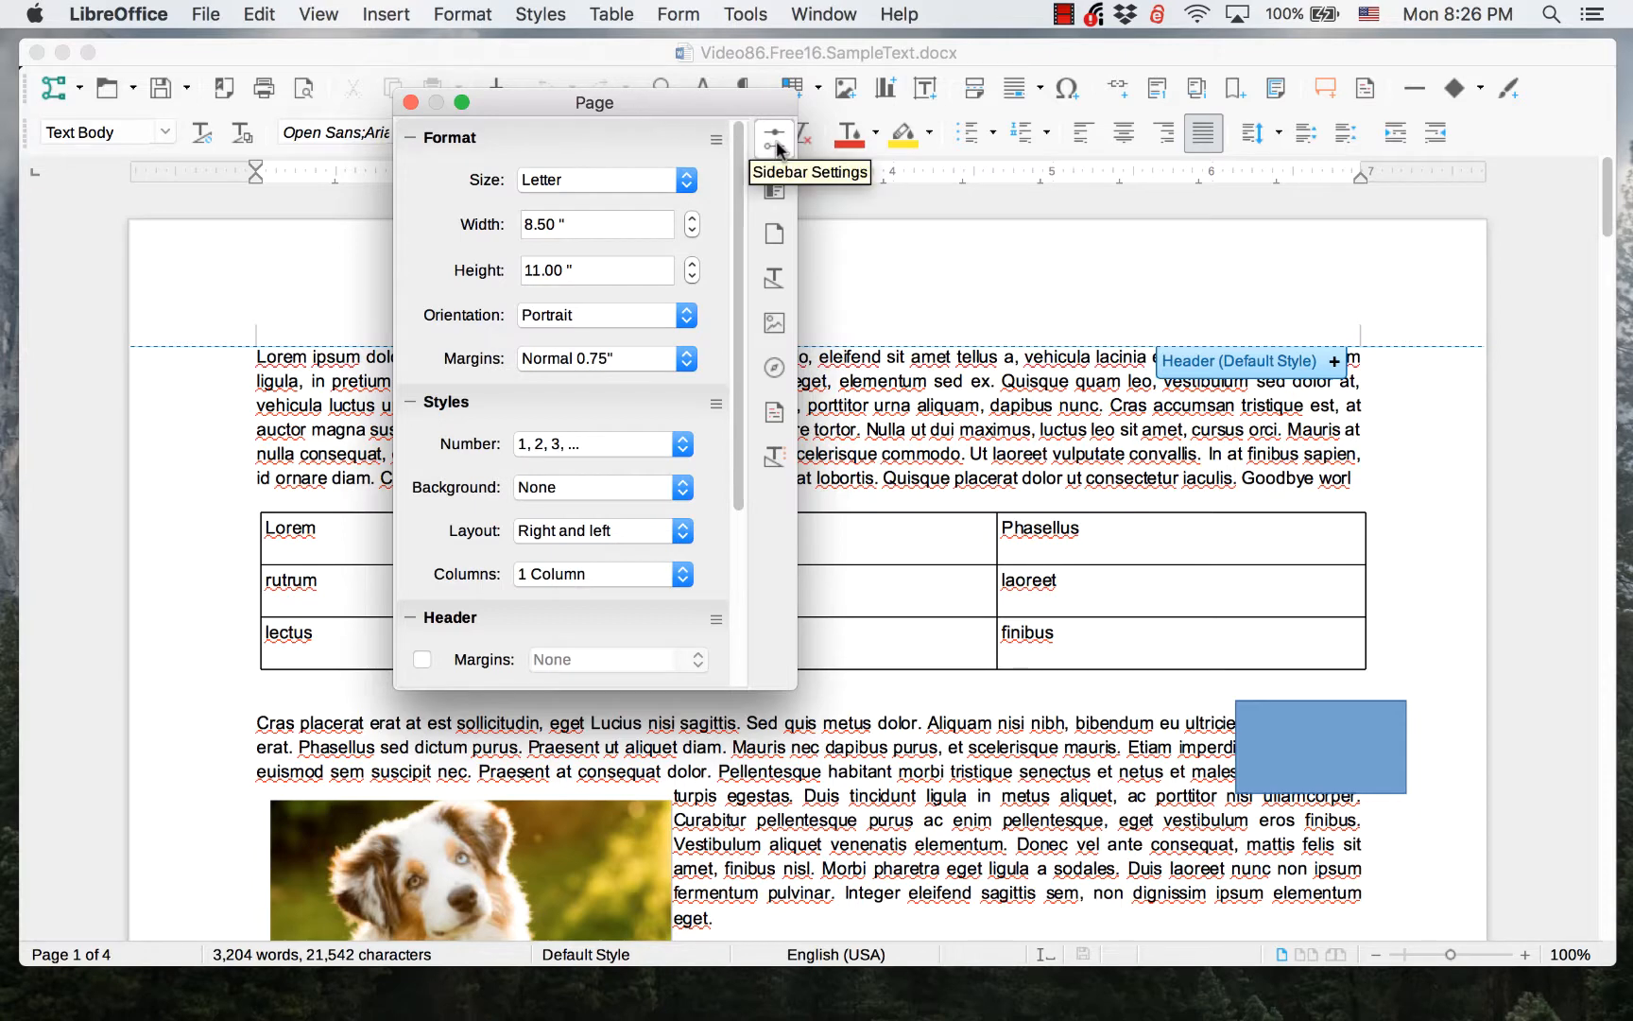
left_click(773, 136)
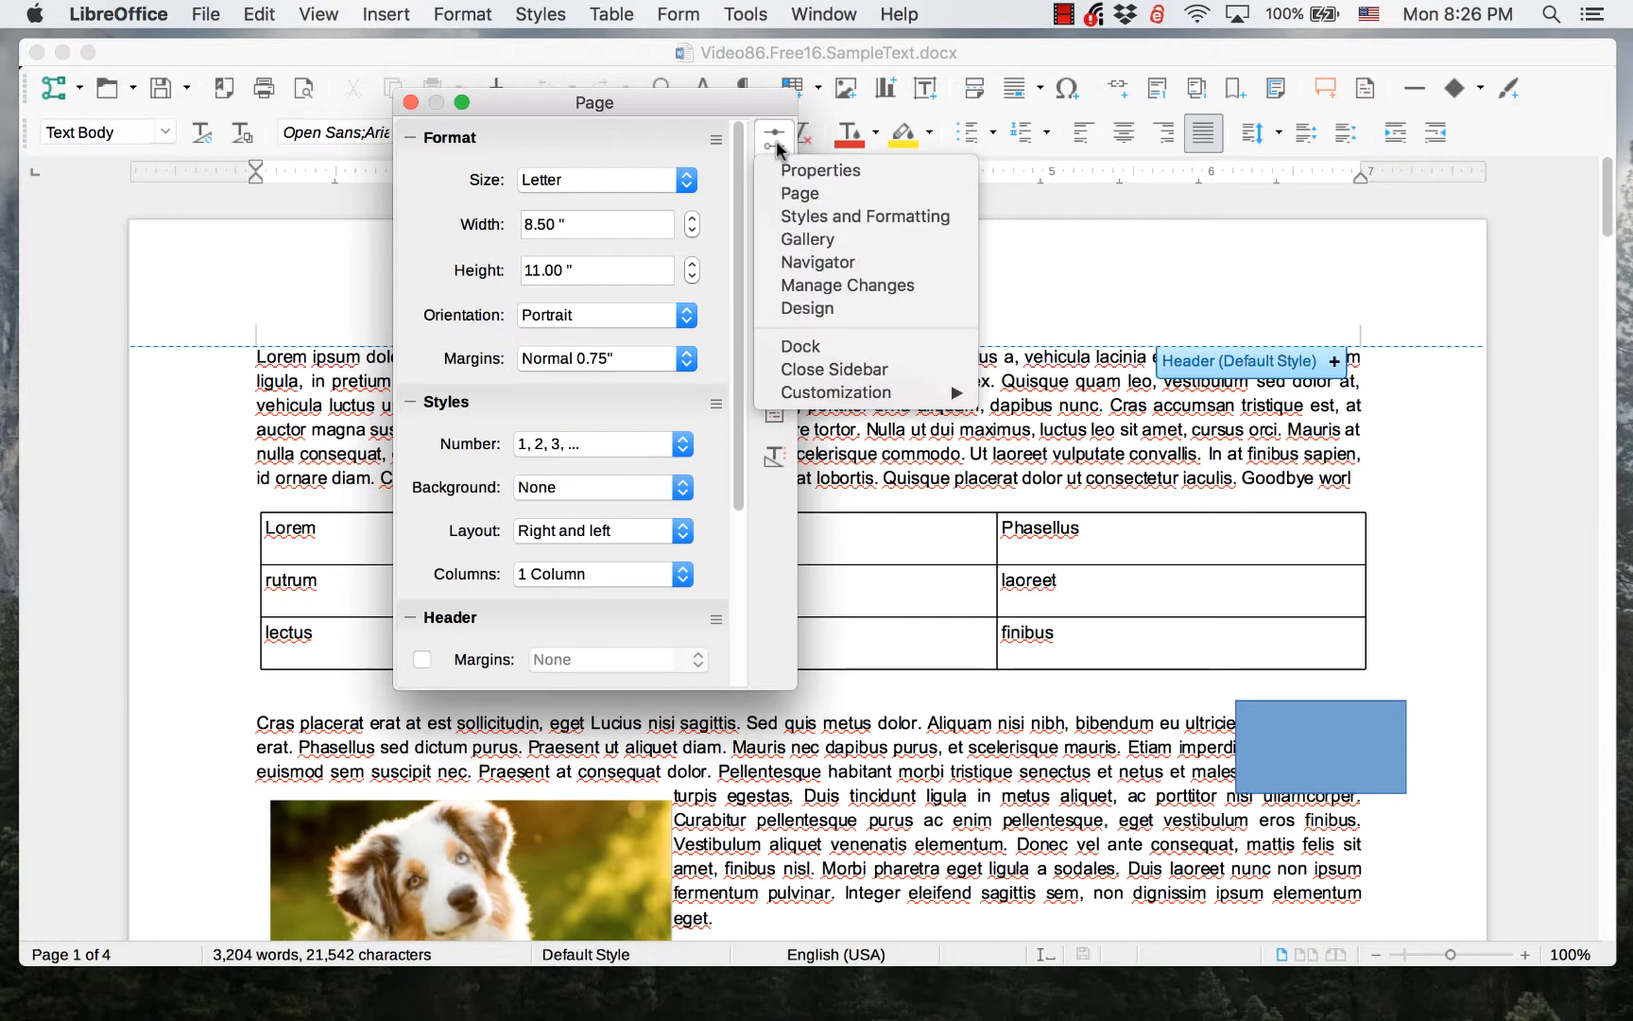
mouse_move(809, 240)
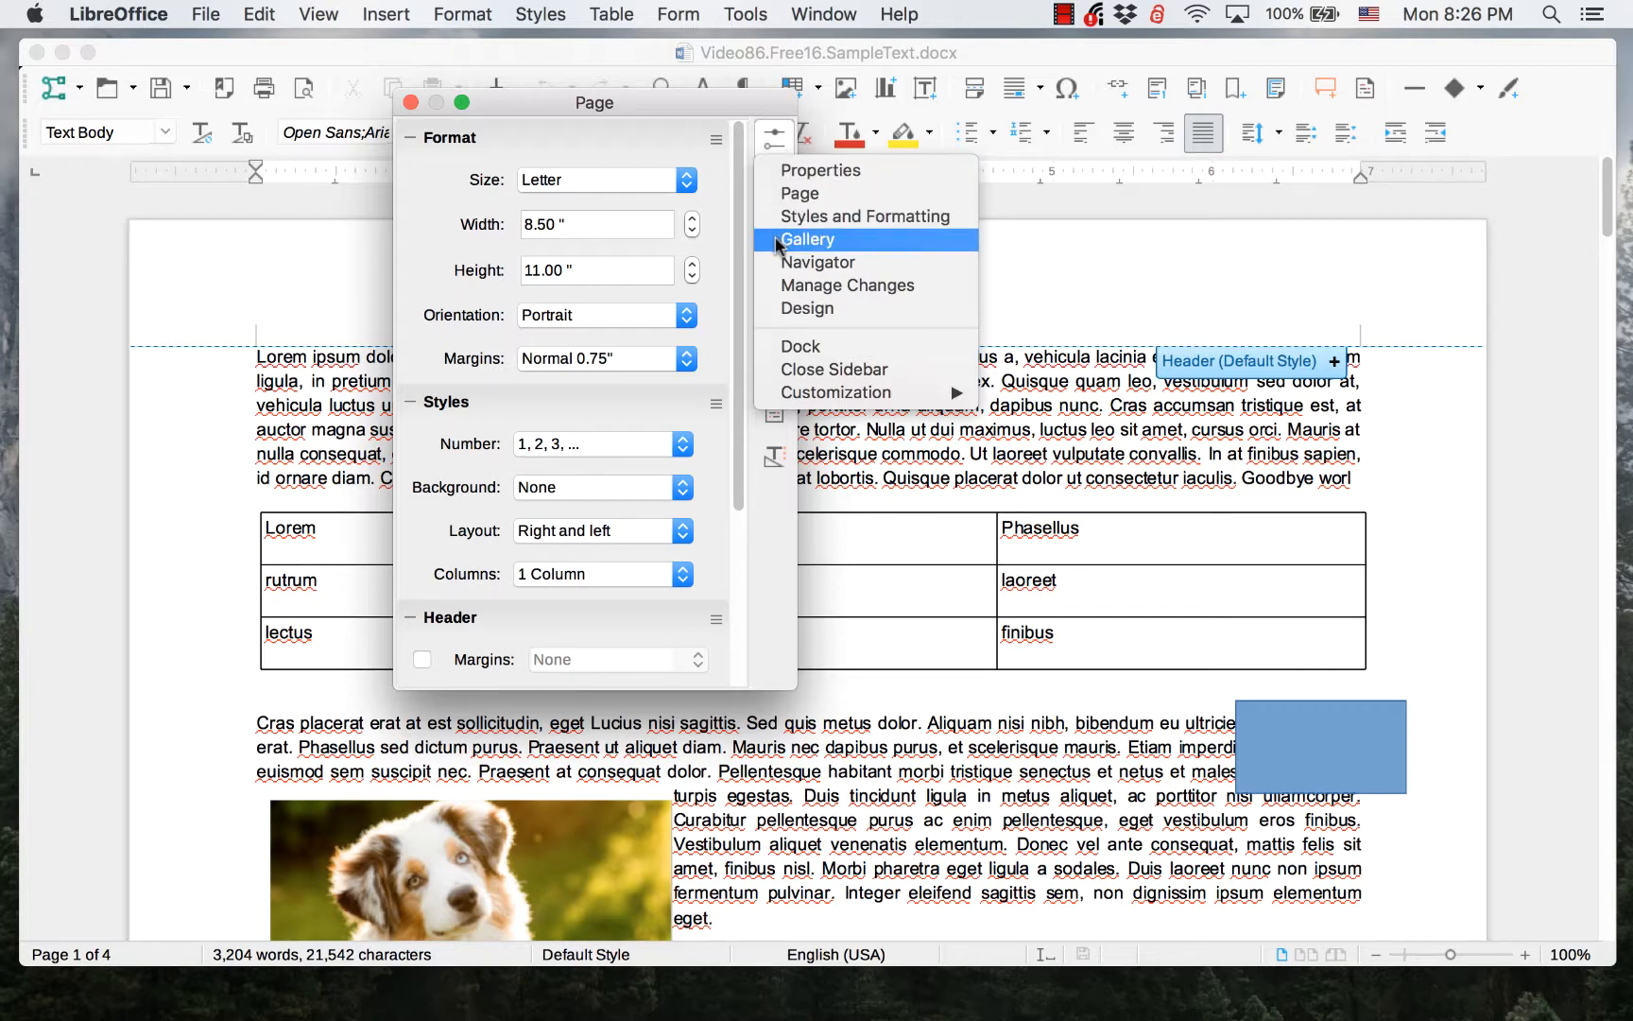
mouse_move(800, 346)
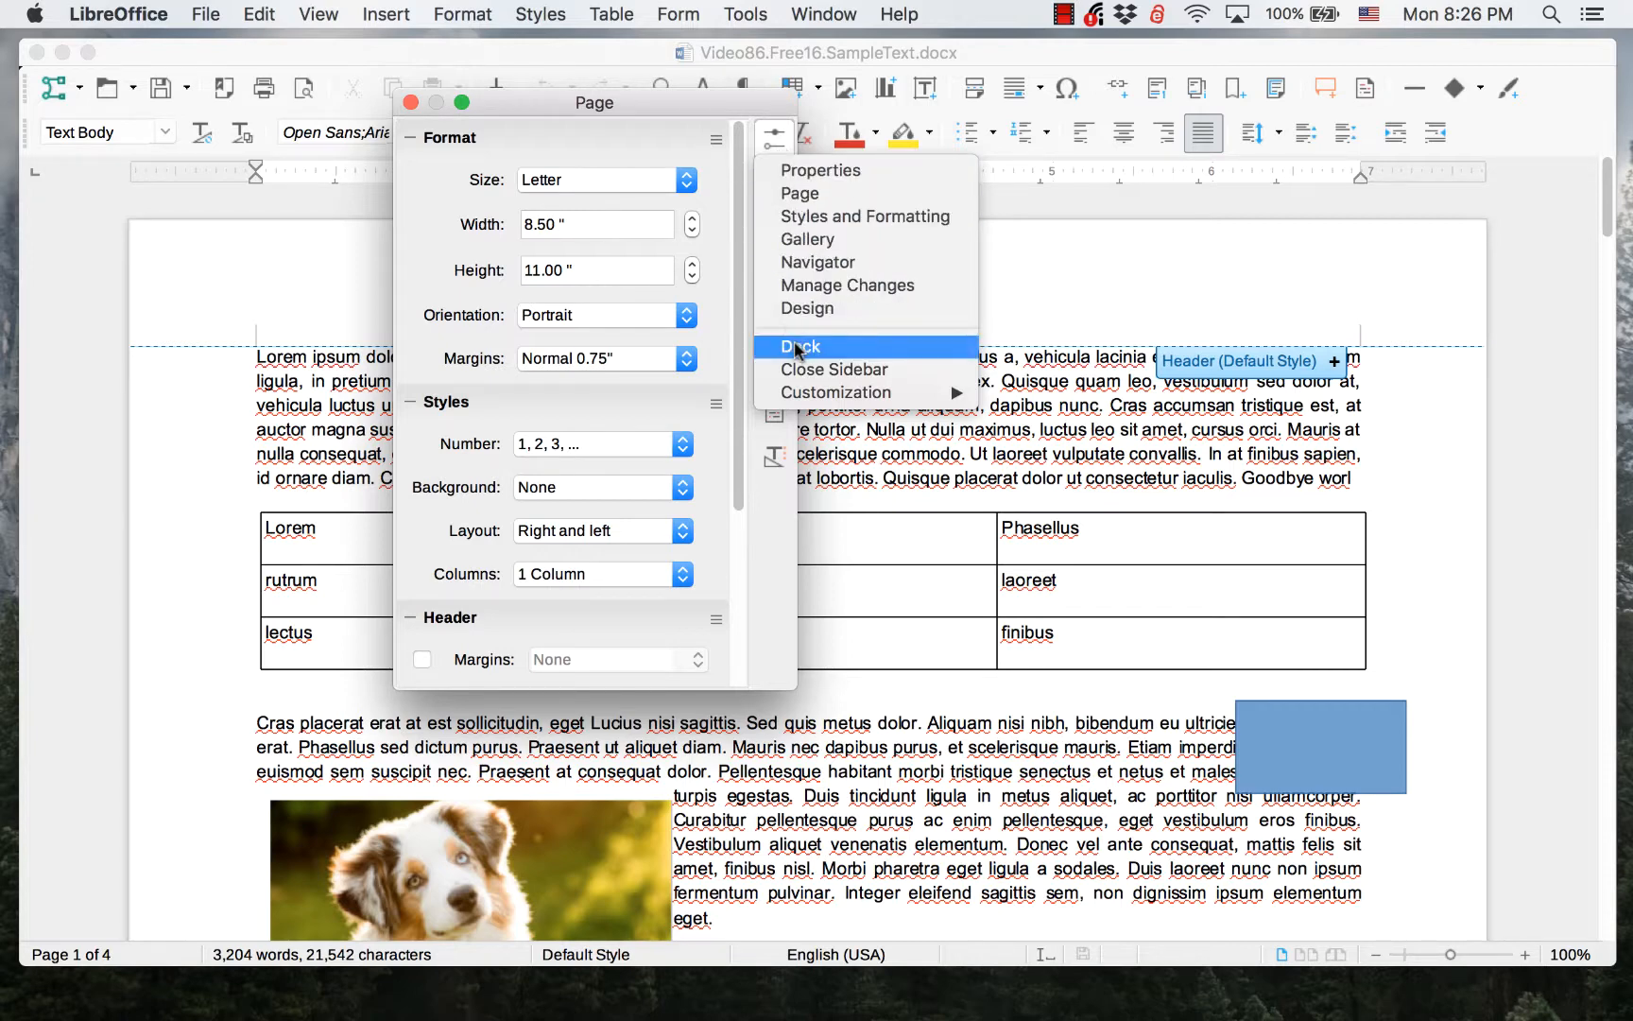